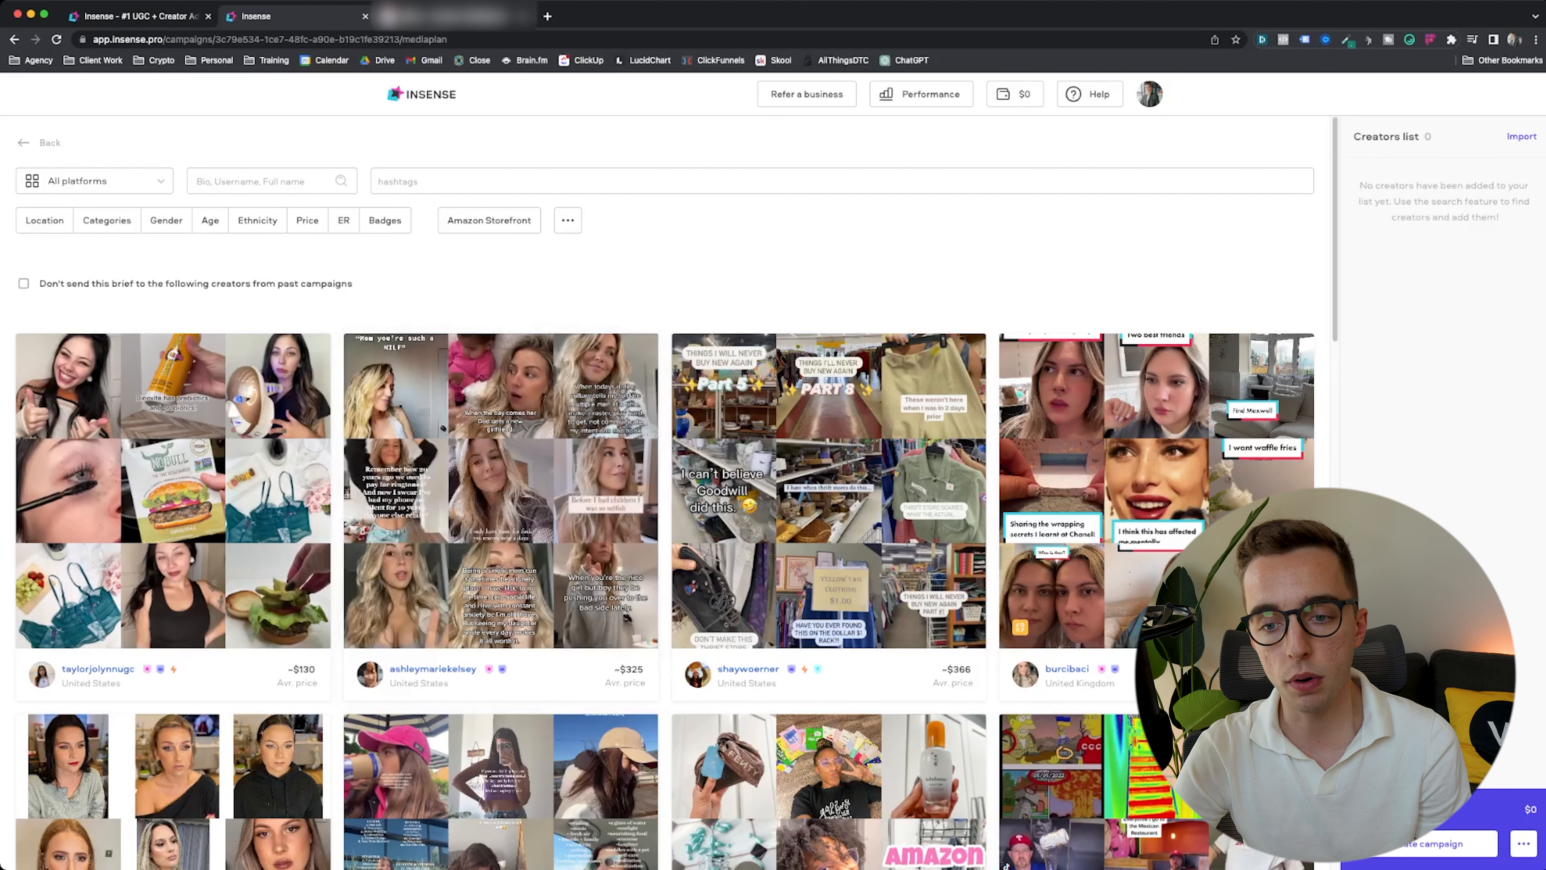
{"action": "mouse_move", "coordinate": [500, 491]}
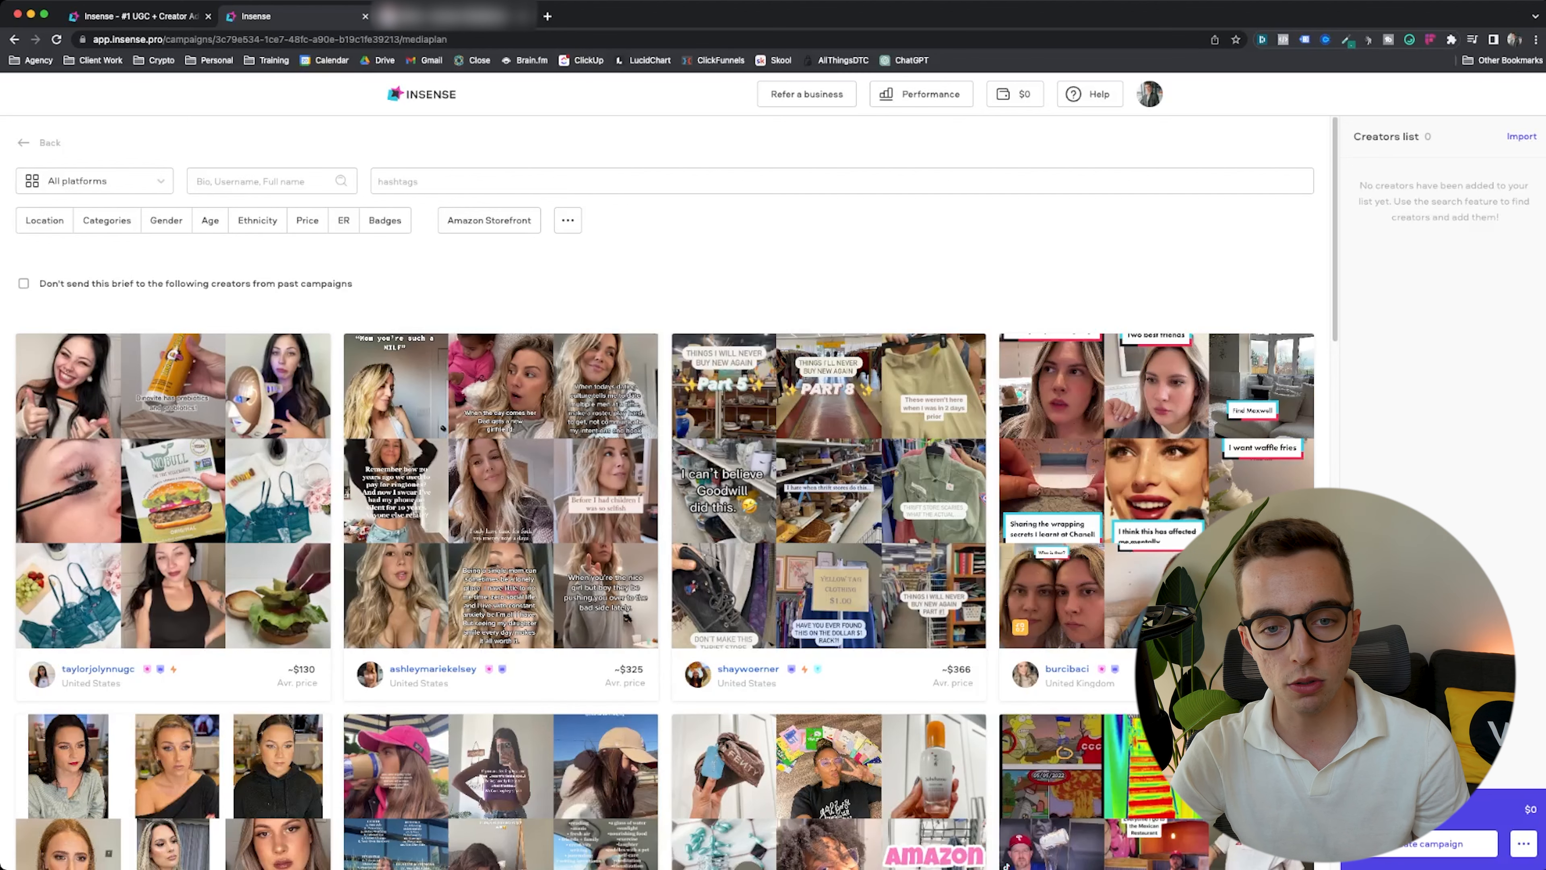
- Peek at the All platforms filter list and dismiss it without choosing a platform
{"action": "left_click", "coordinate": [93, 181]}
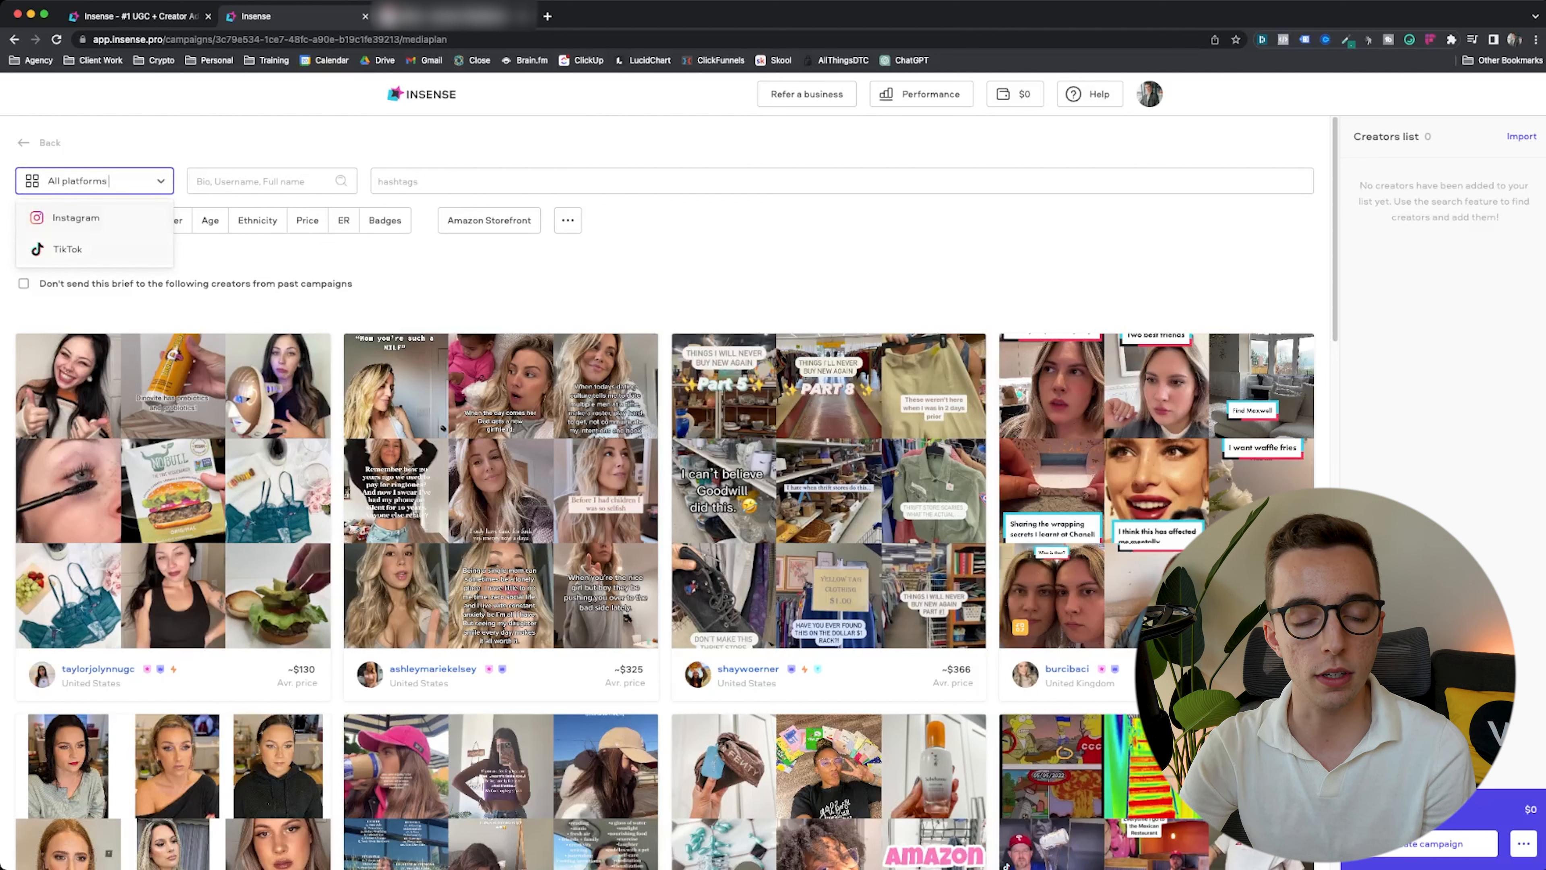
{"action": "left_click", "coordinate": [93, 180]}
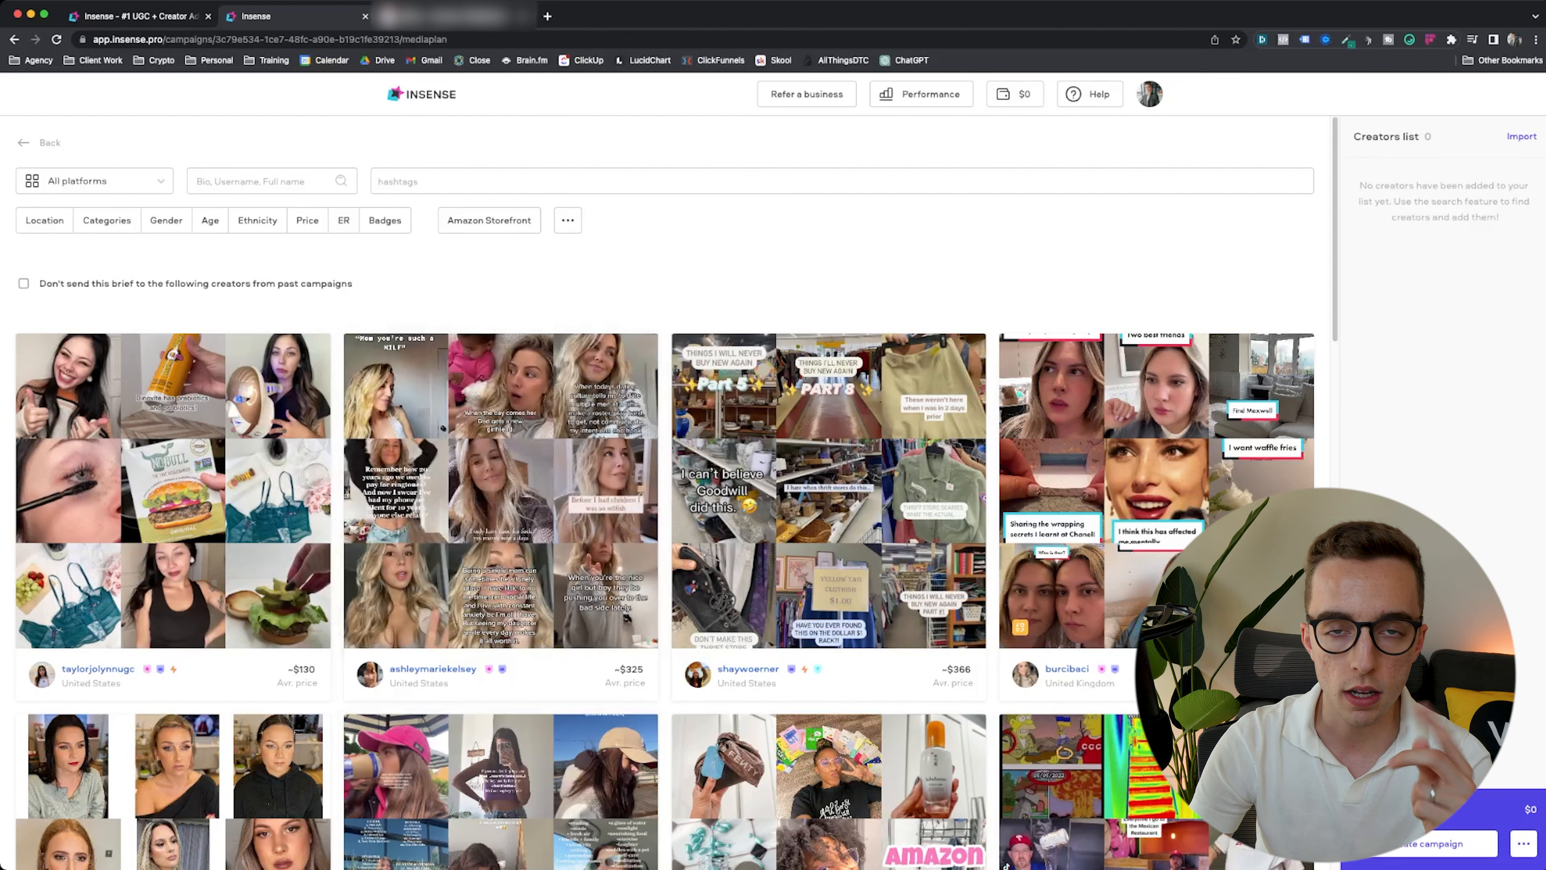
{"action": "mouse_move", "coordinate": [500, 491]}
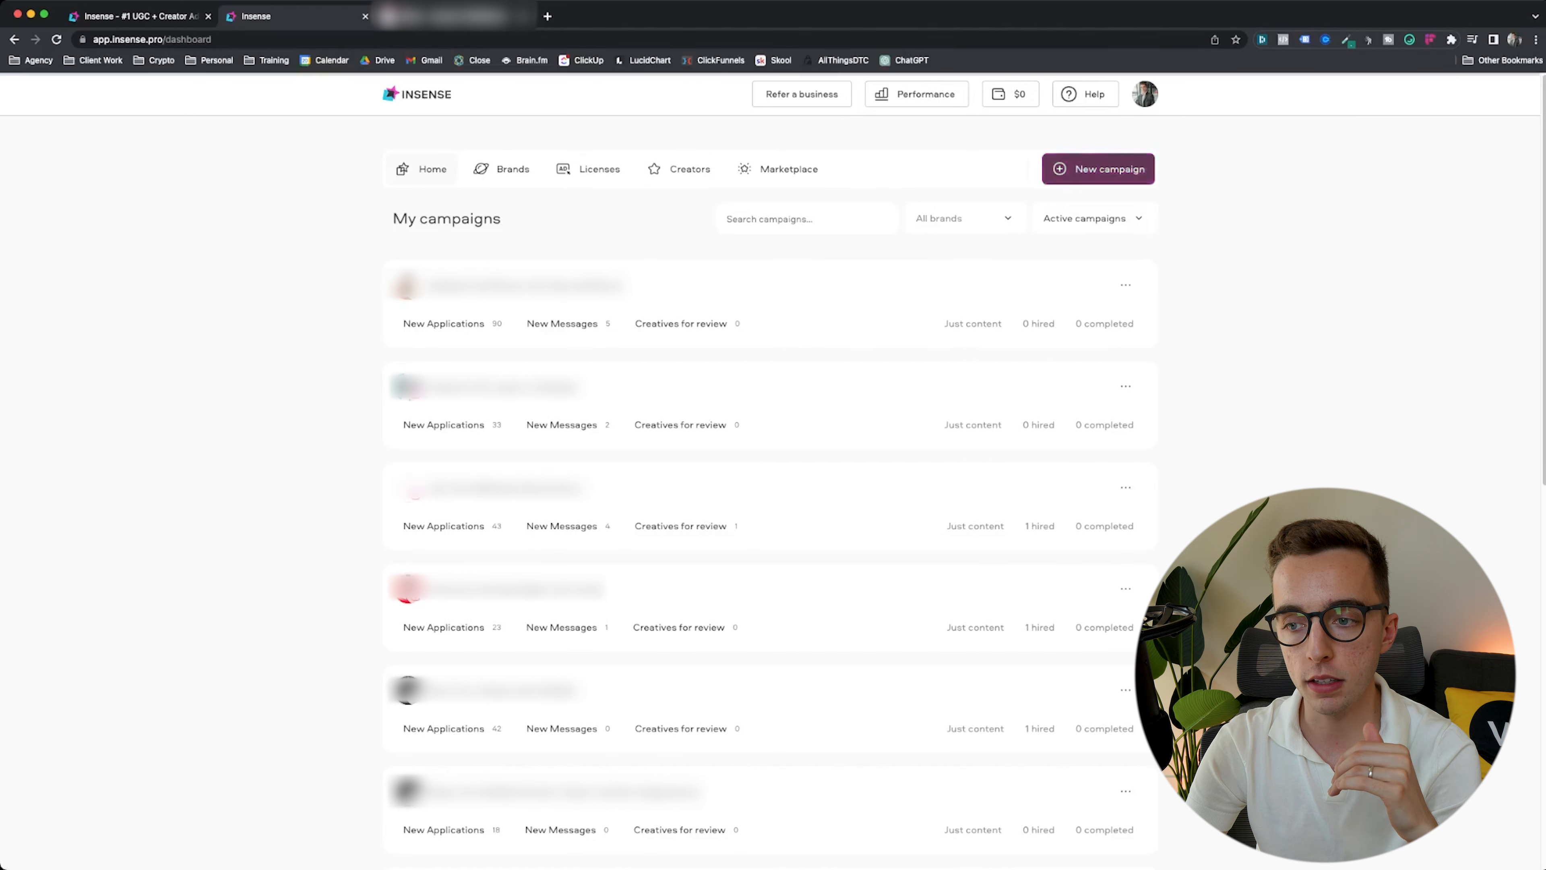
- Create a new brief named 'UGC YT' as Just Content with a maximum price of 150
{"action": "left_click", "coordinate": [1098, 168]}
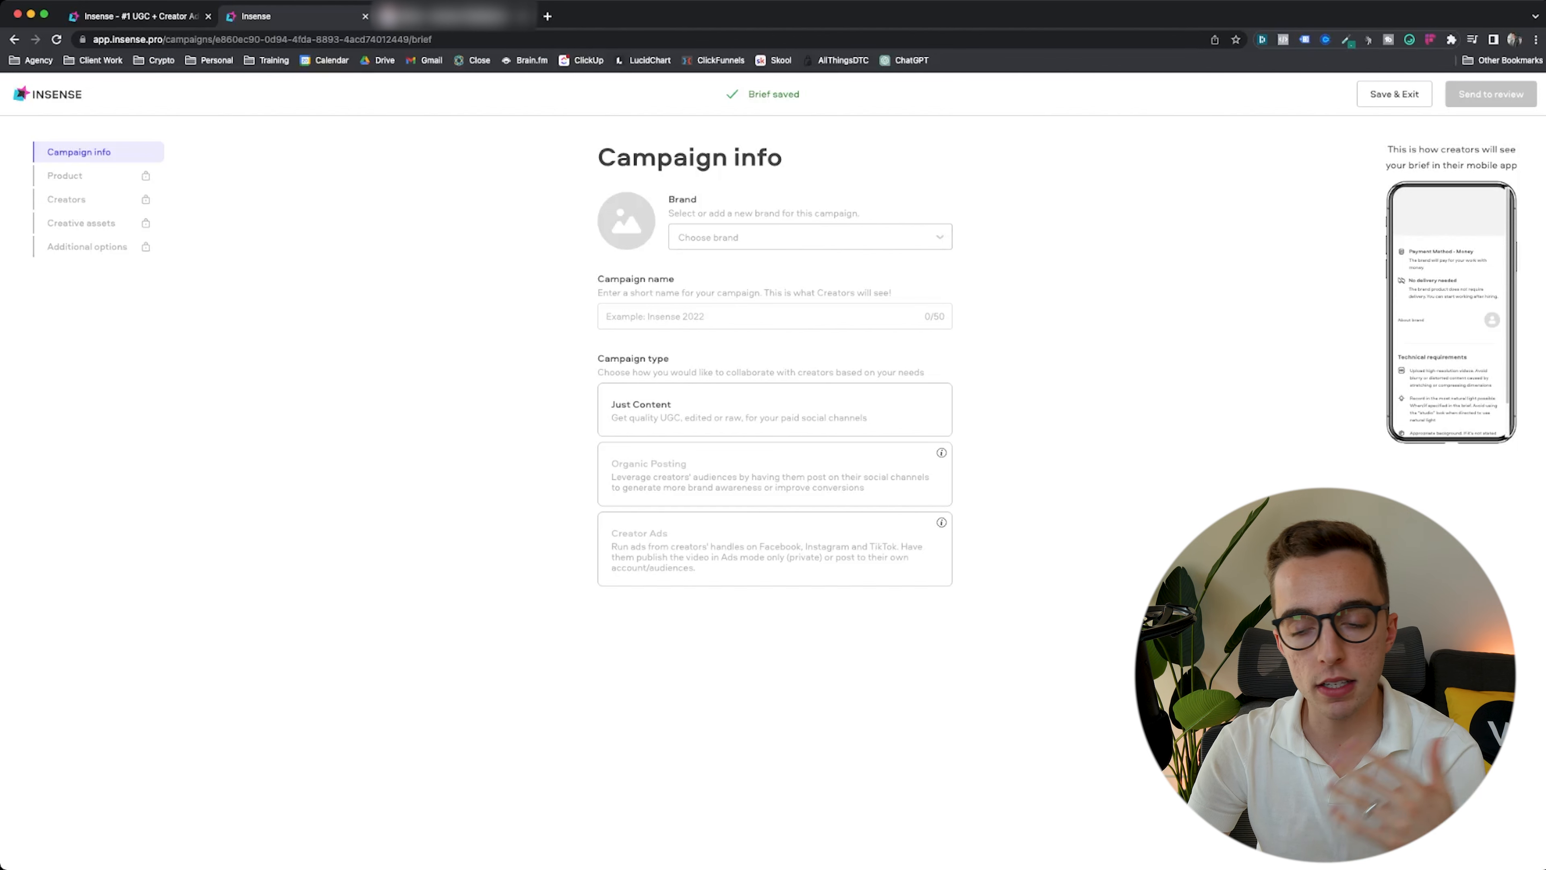
{"action": "left_click", "coordinate": [774, 316]}
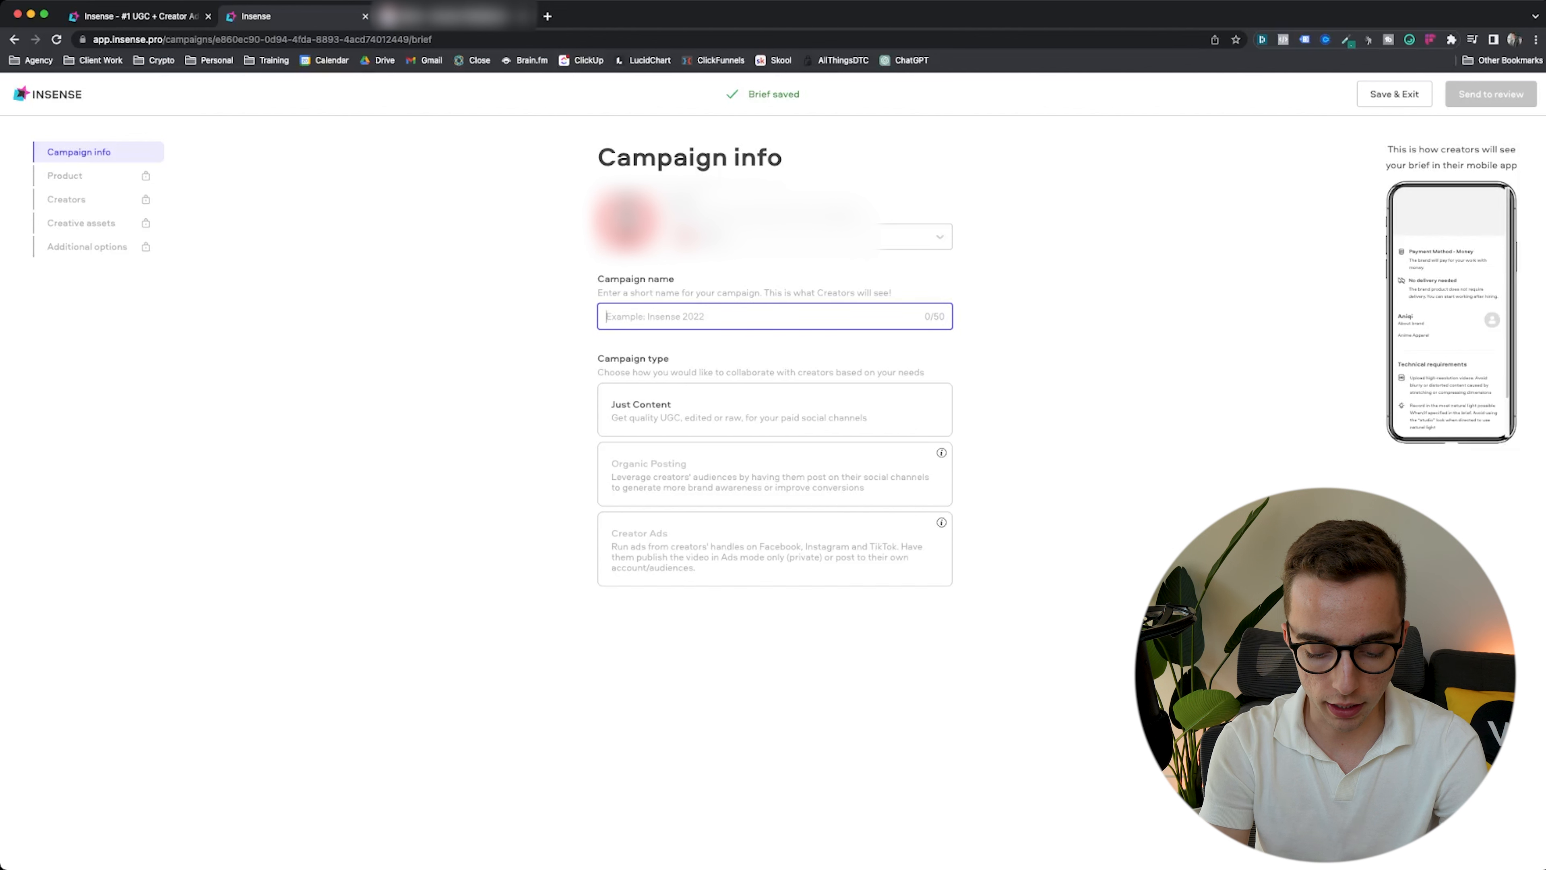
{"action": "type", "text": "UGC YT Video"}
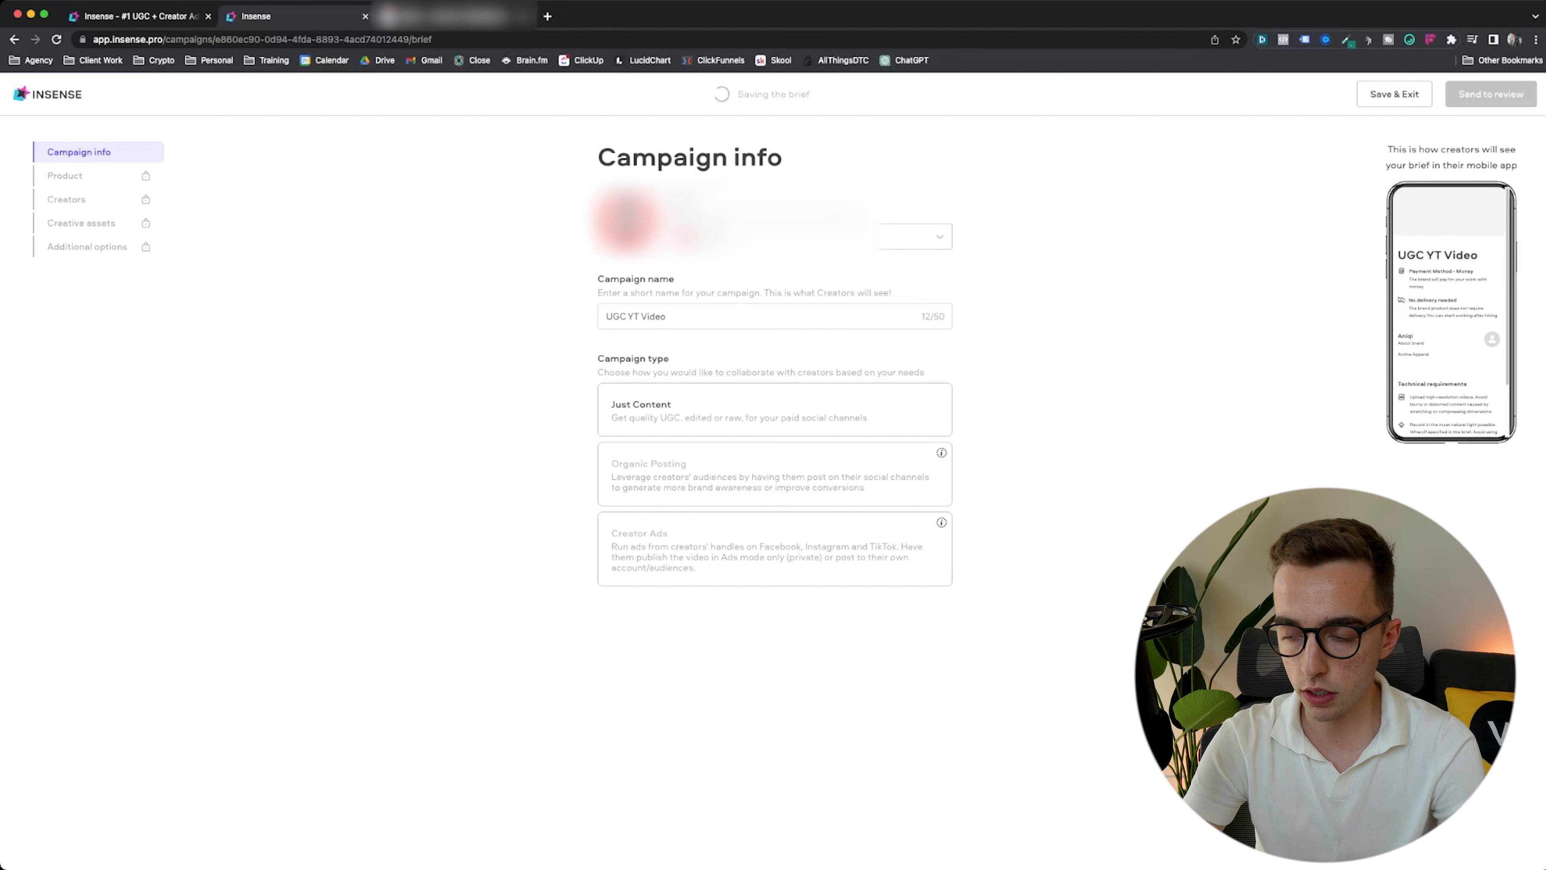
{"action": "left_click", "coordinate": [774, 409]}
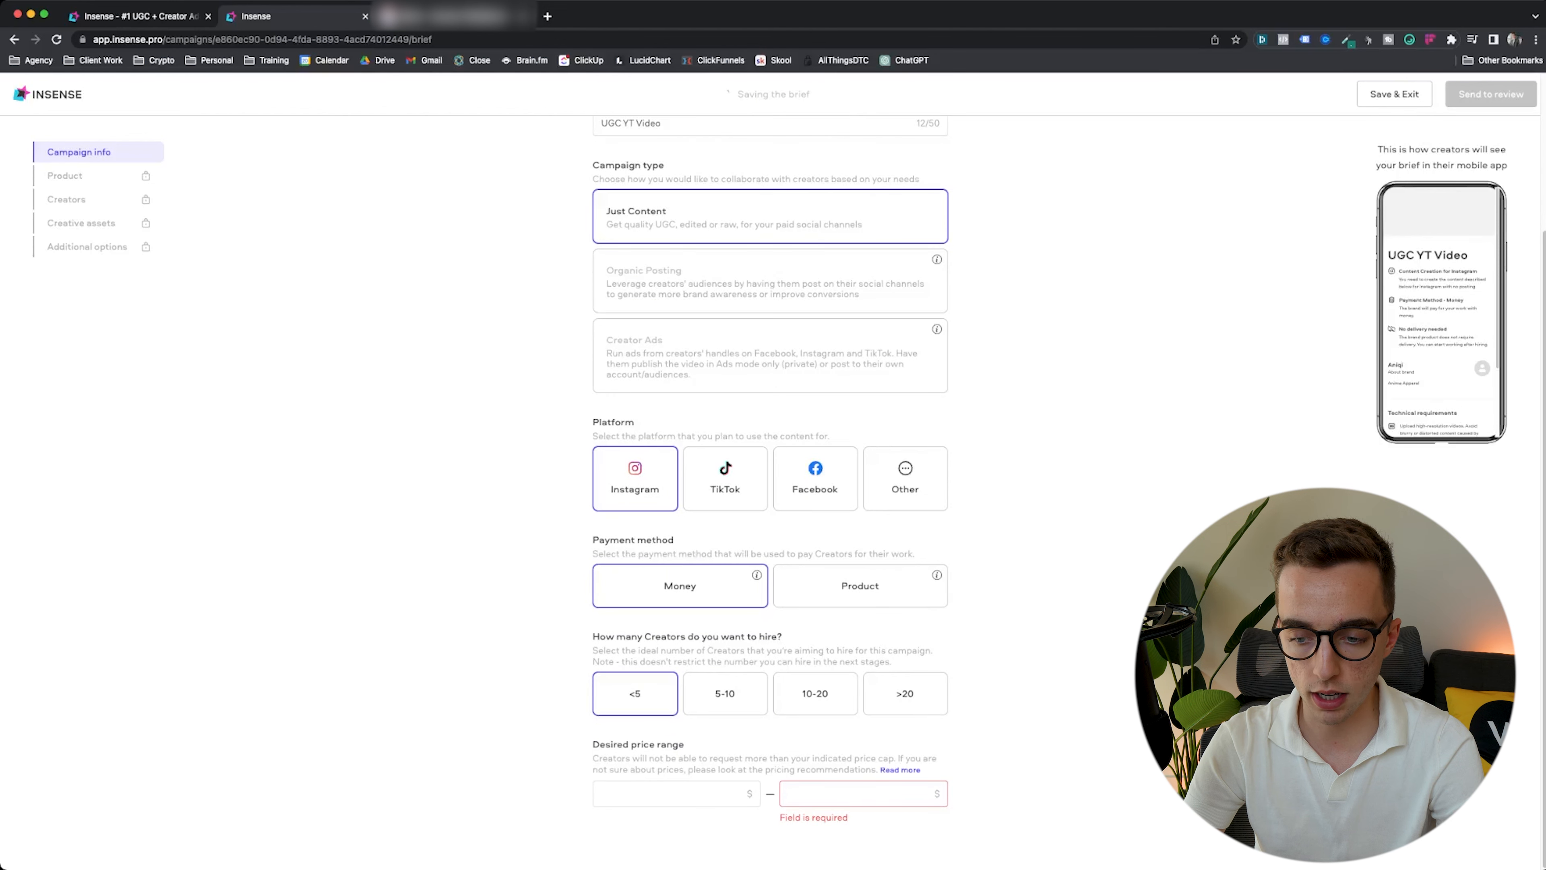
{"action": "type", "text": "150"}
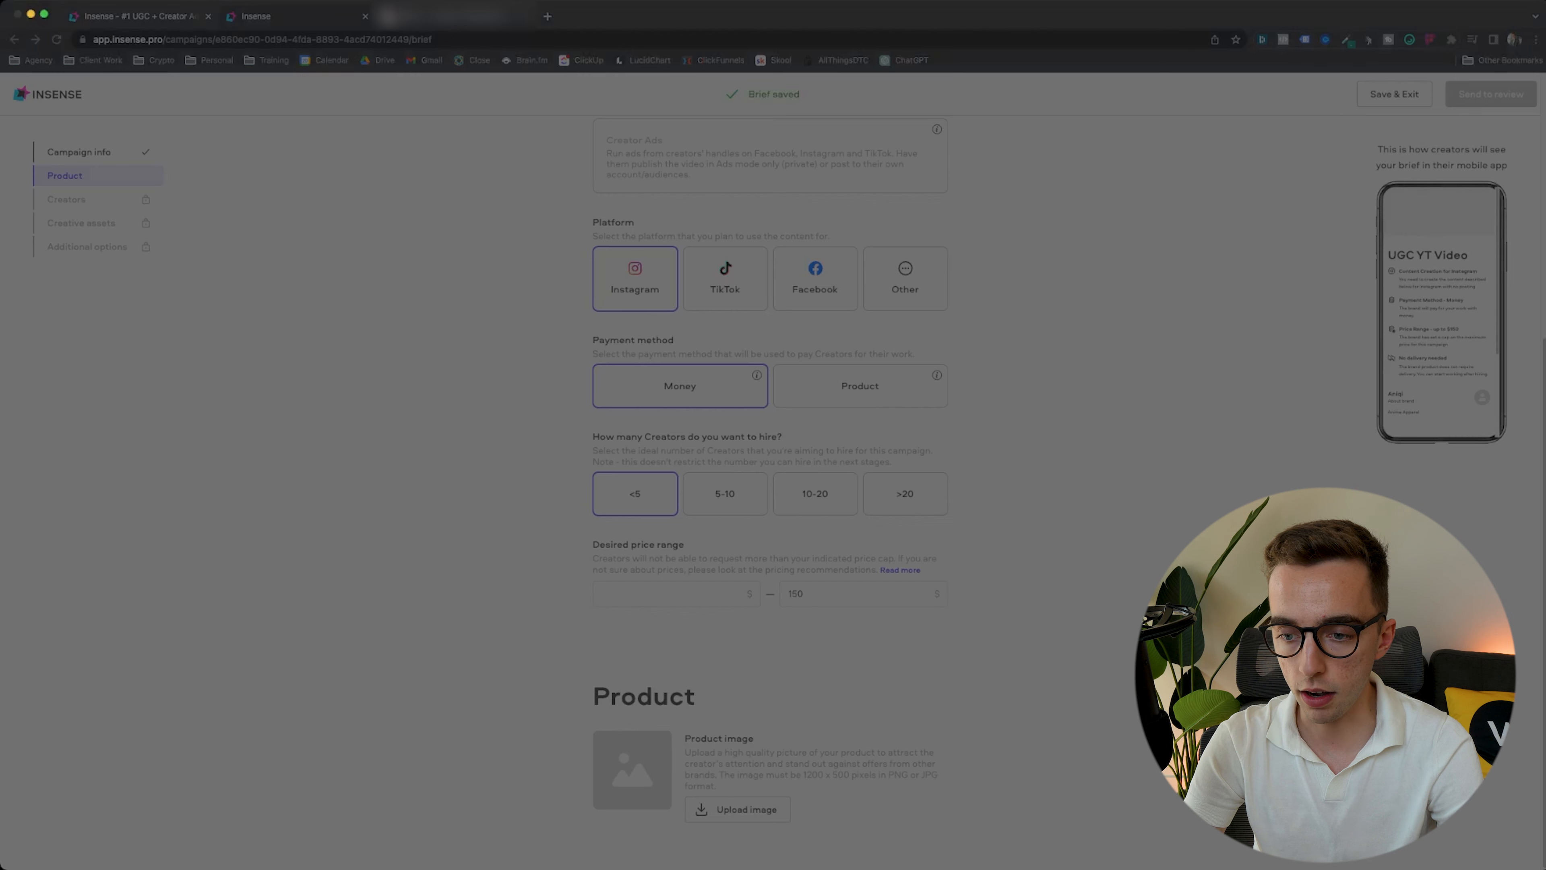
- Upload and keep the cropped product image, choose Shipment delivery and enter 'asda' as description
{"action": "left_click", "coordinate": [747, 809]}
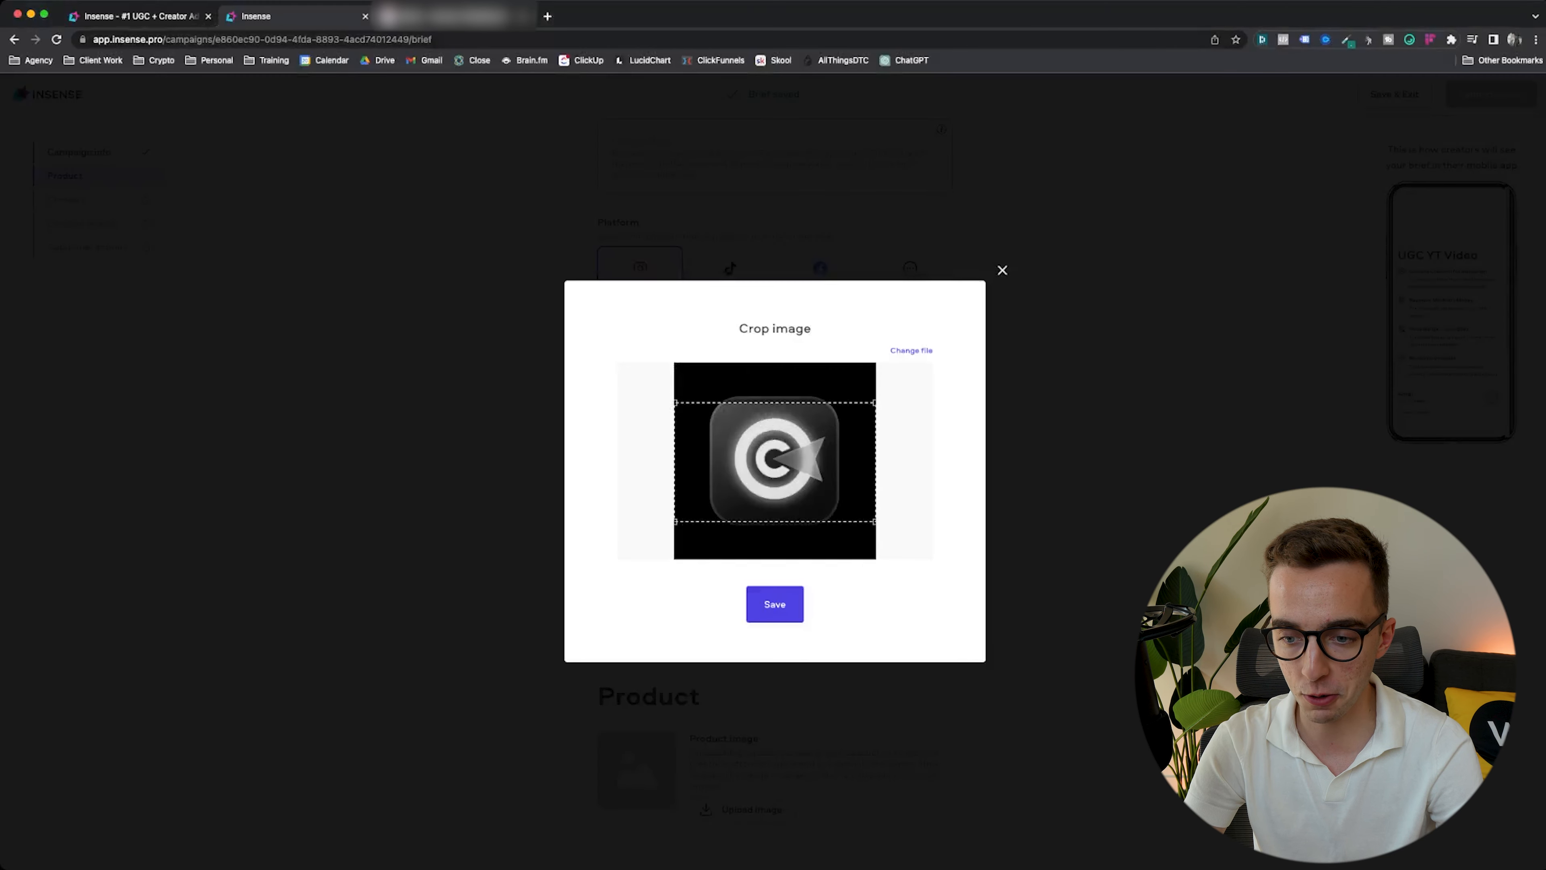
{"action": "left_click", "coordinate": [774, 603]}
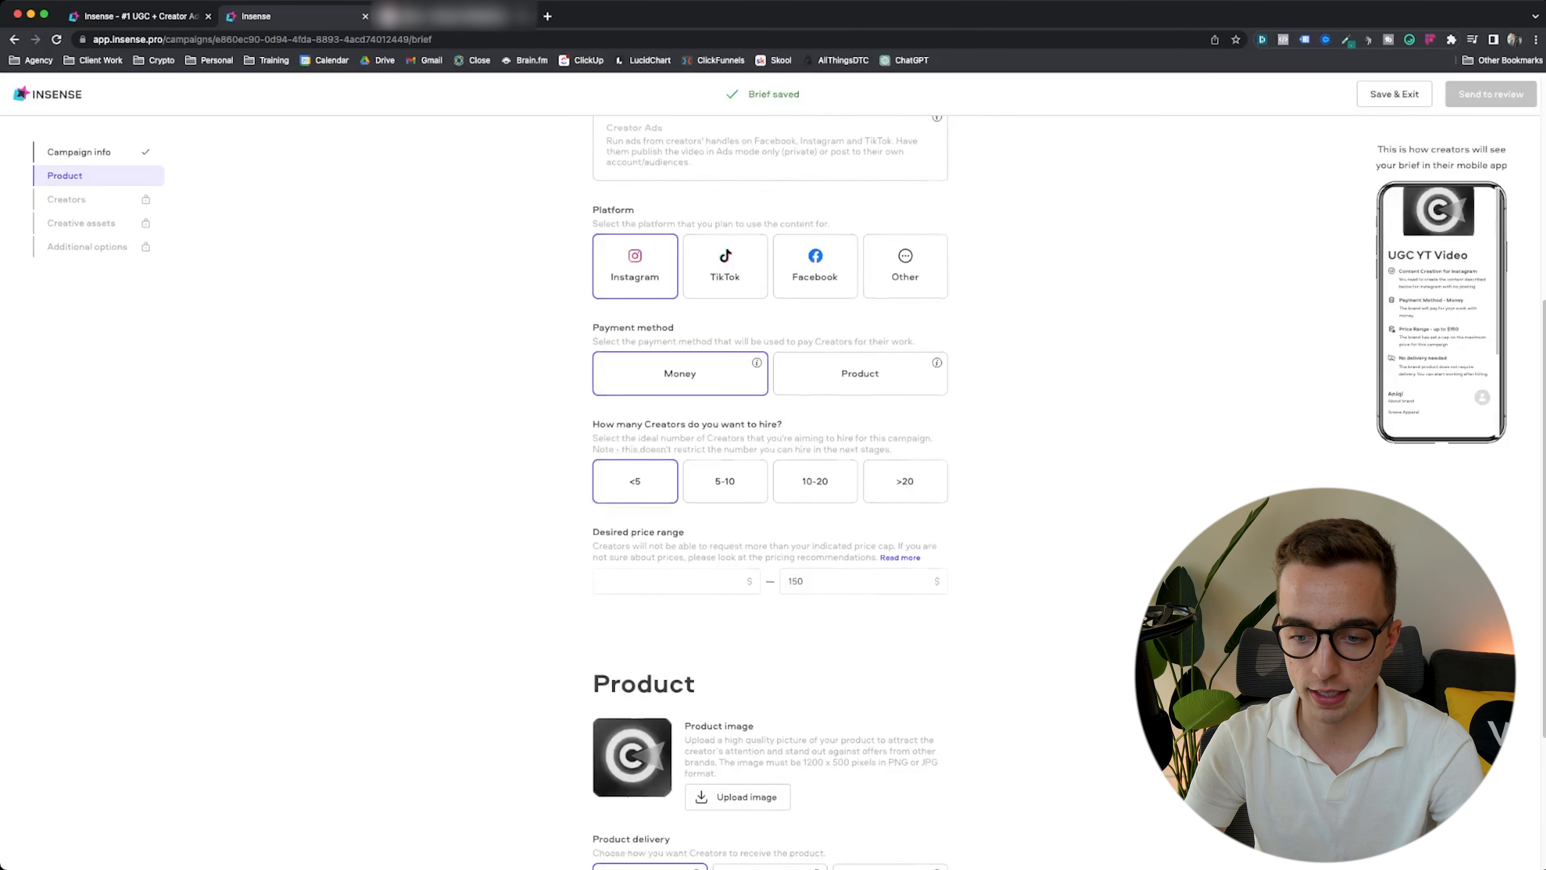
{"action": "scroll", "scroll_direction": "down", "scroll_amount": 3}
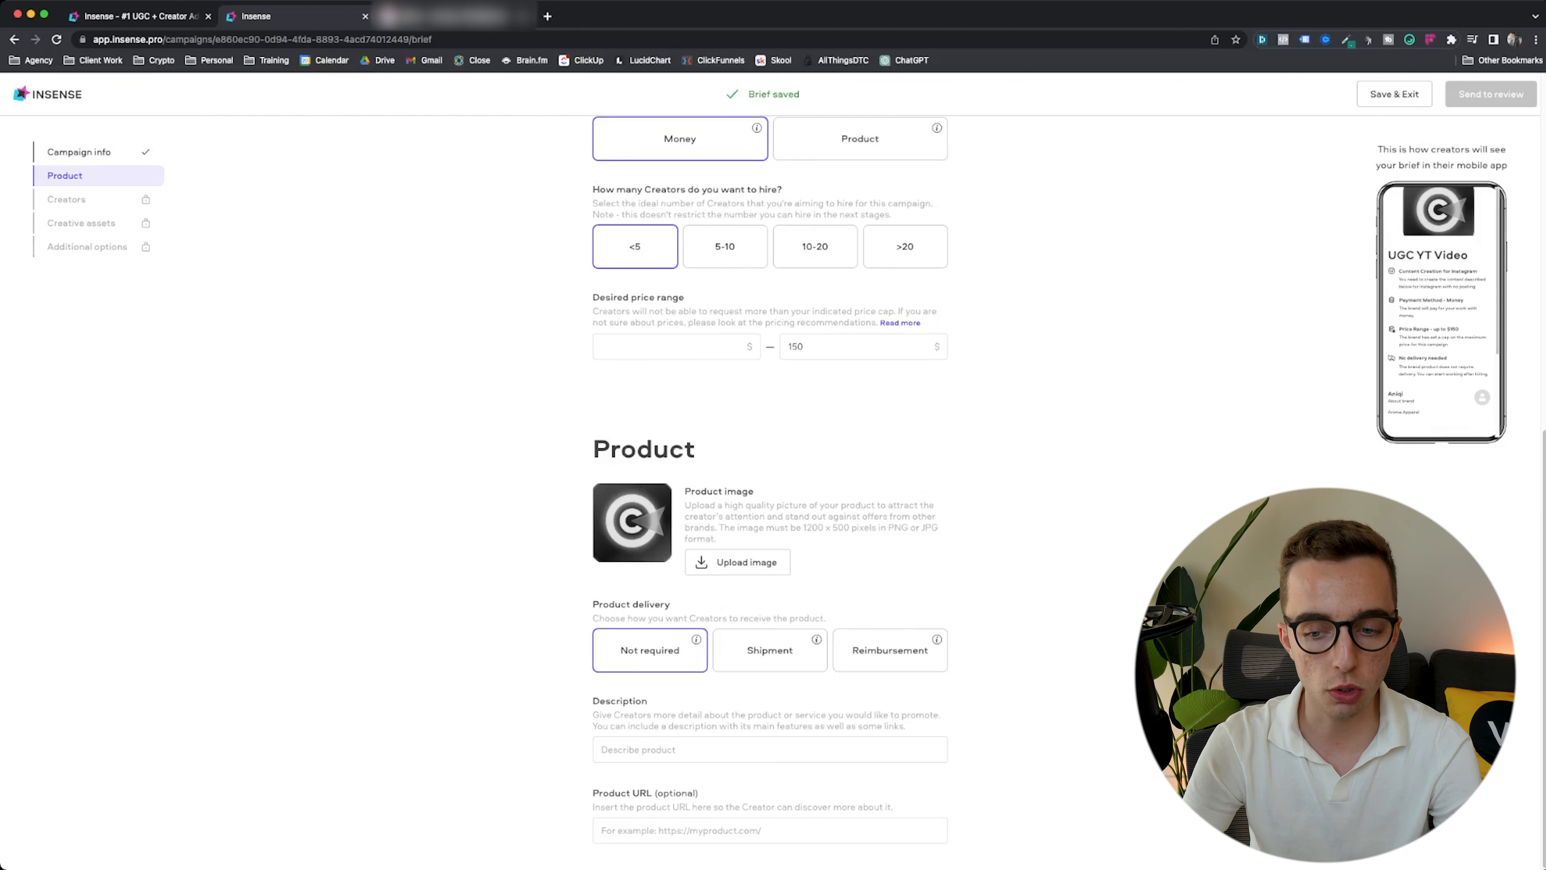
{"action": "left_click", "coordinate": [769, 650]}
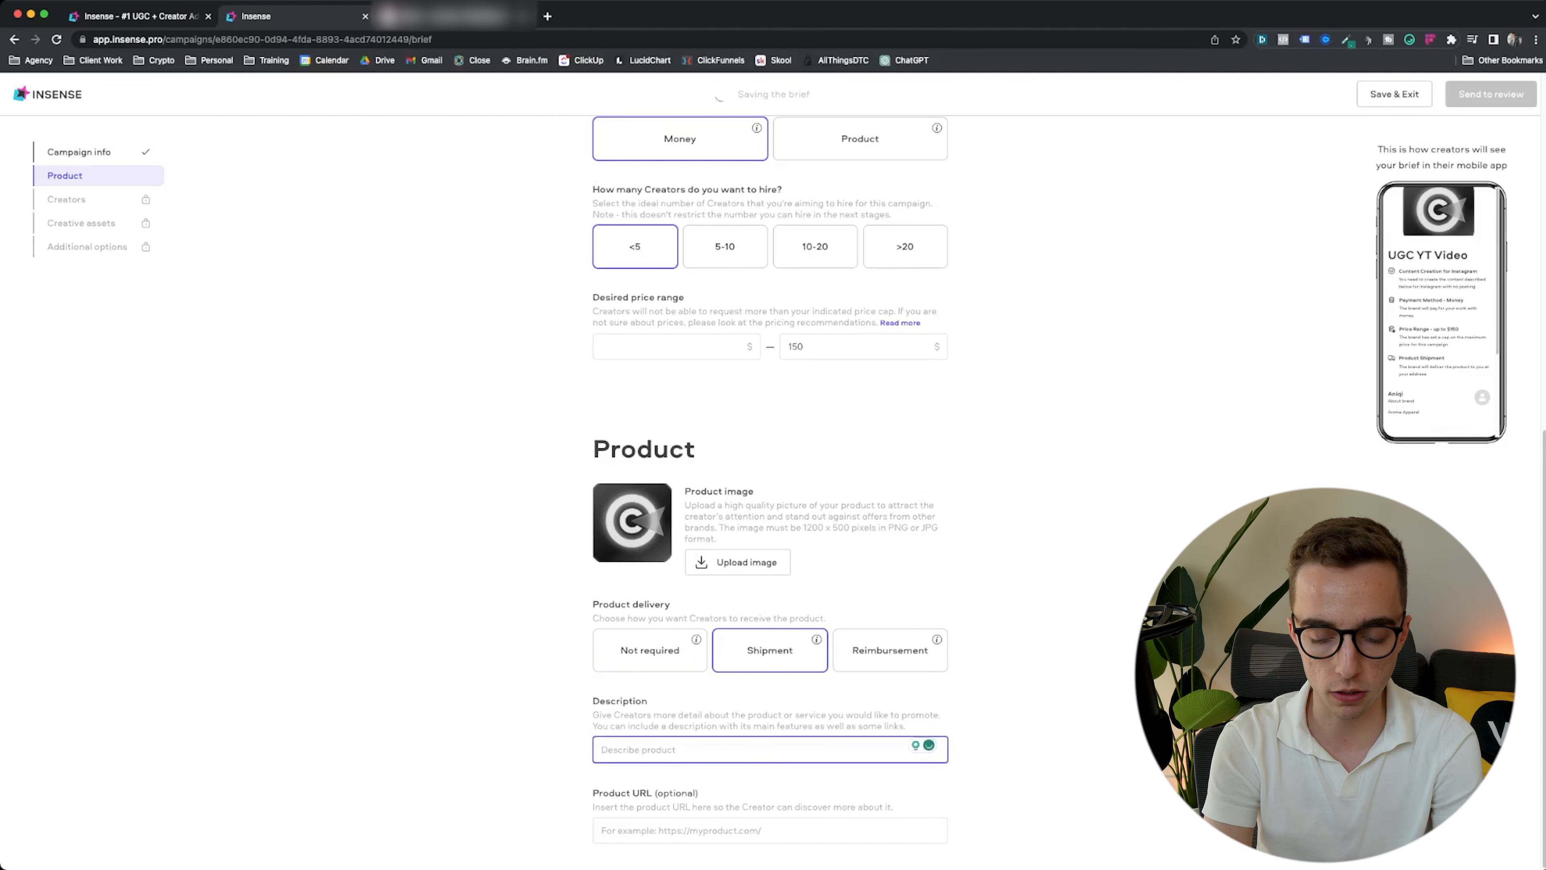
{"action": "type", "text": "asda"}
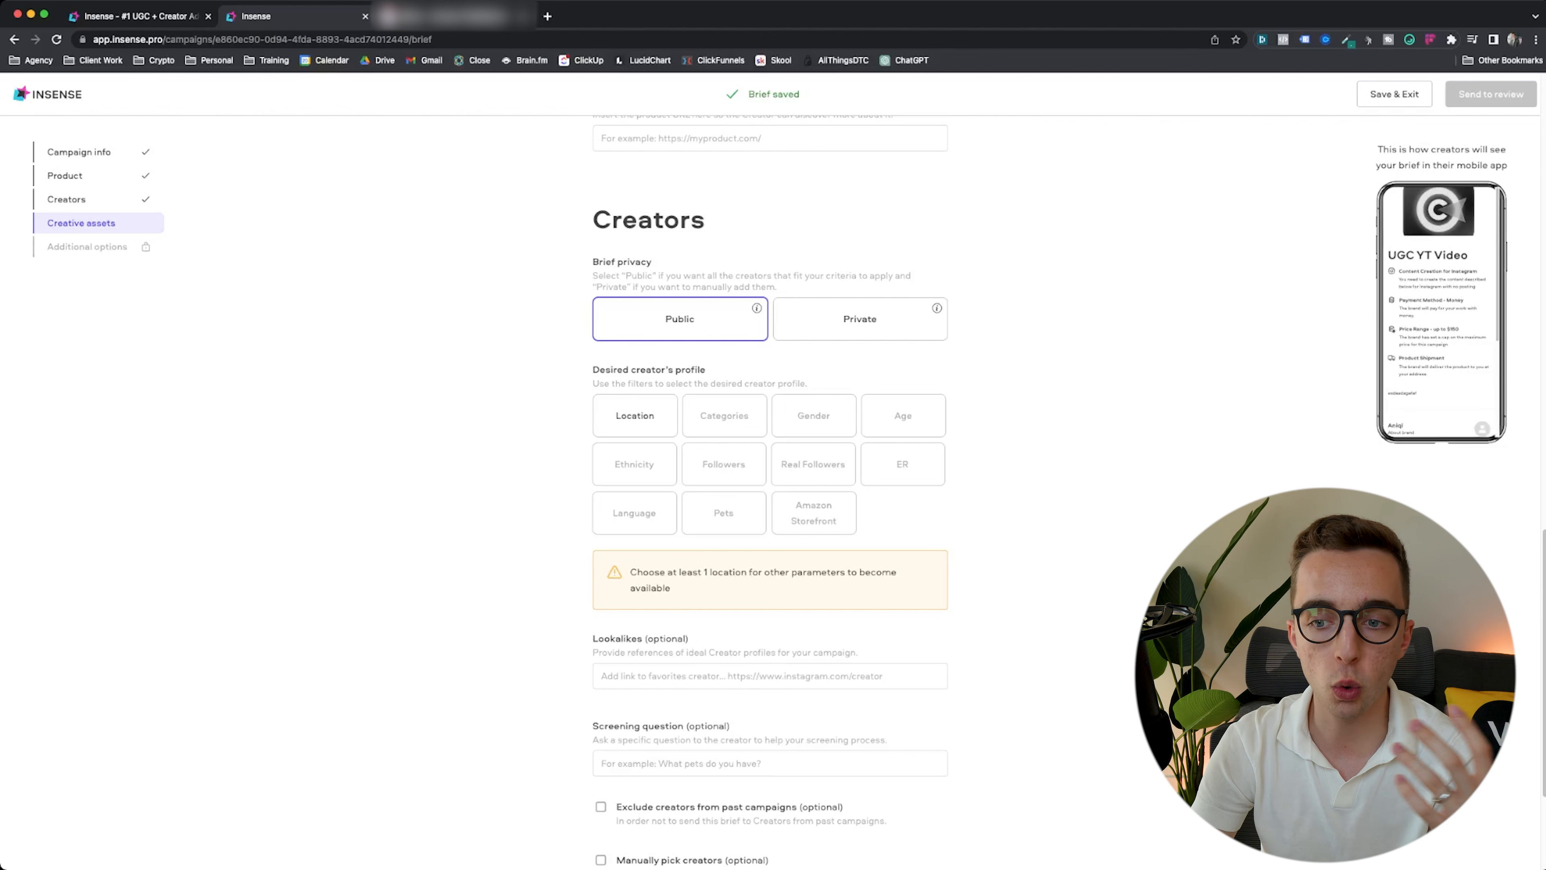
{"action": "mouse_move", "coordinate": [936, 308]}
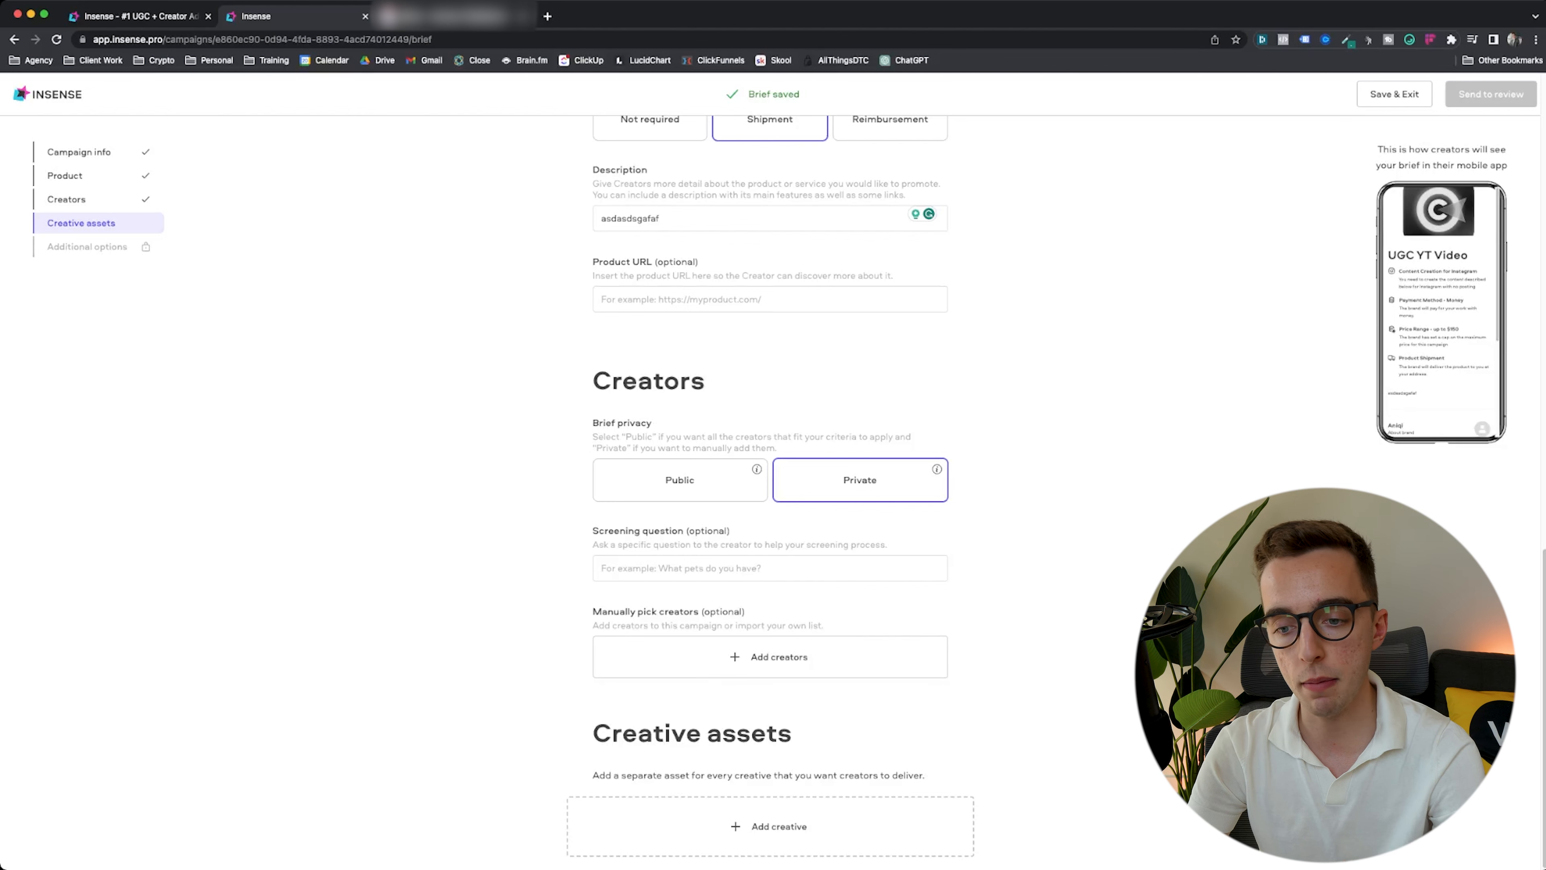
- Choose Public privacy for the brief and review the Creators settings below it
{"action": "left_click", "coordinate": [680, 480]}
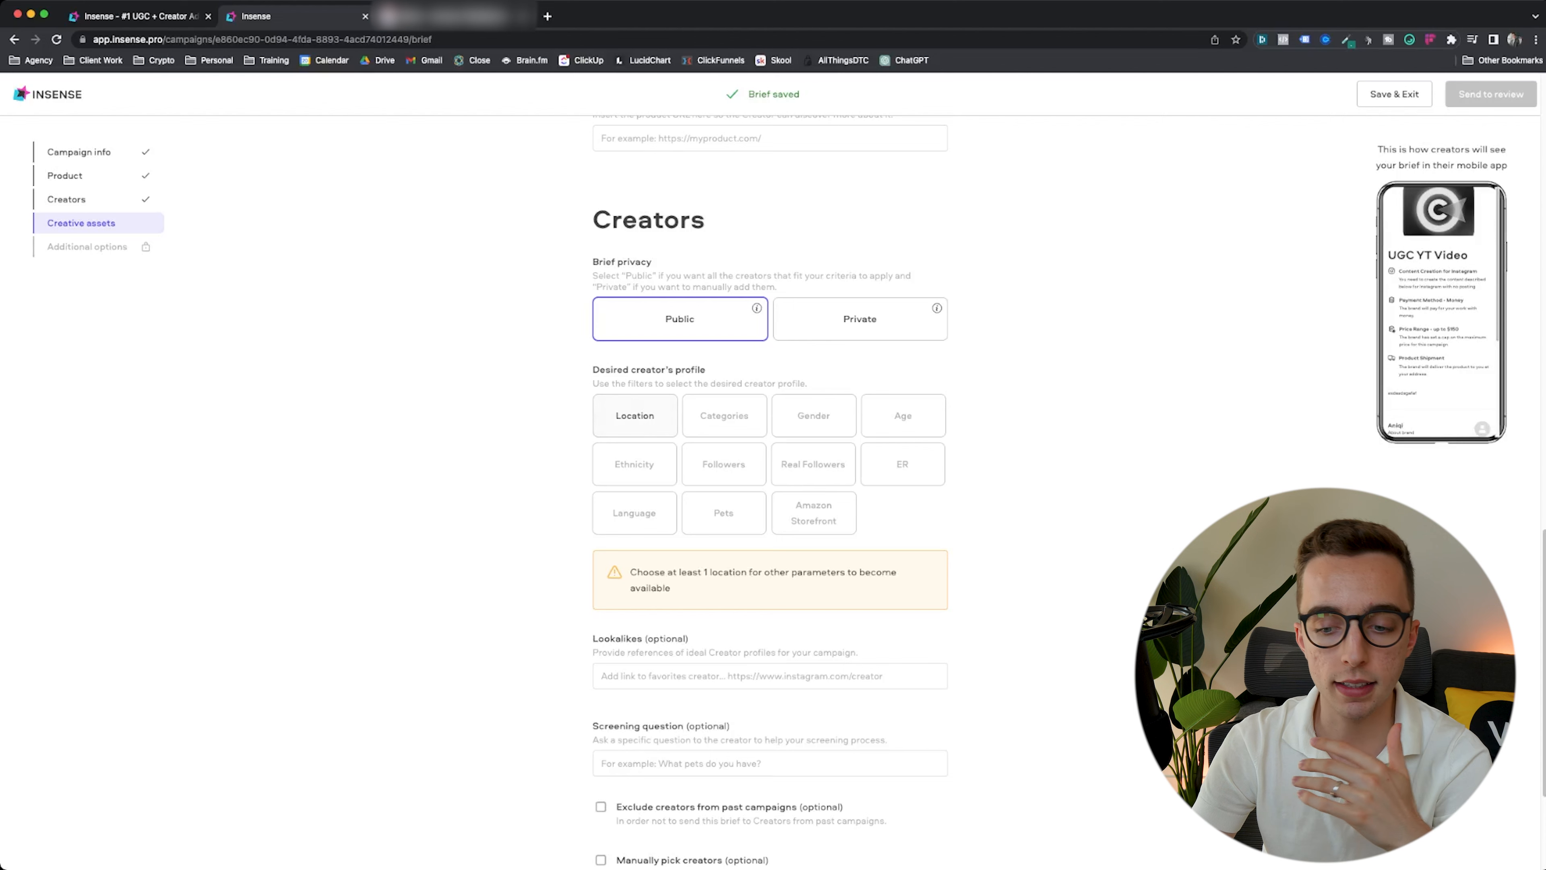
{"action": "scroll", "scroll_direction": "down", "scroll_amount": 3}
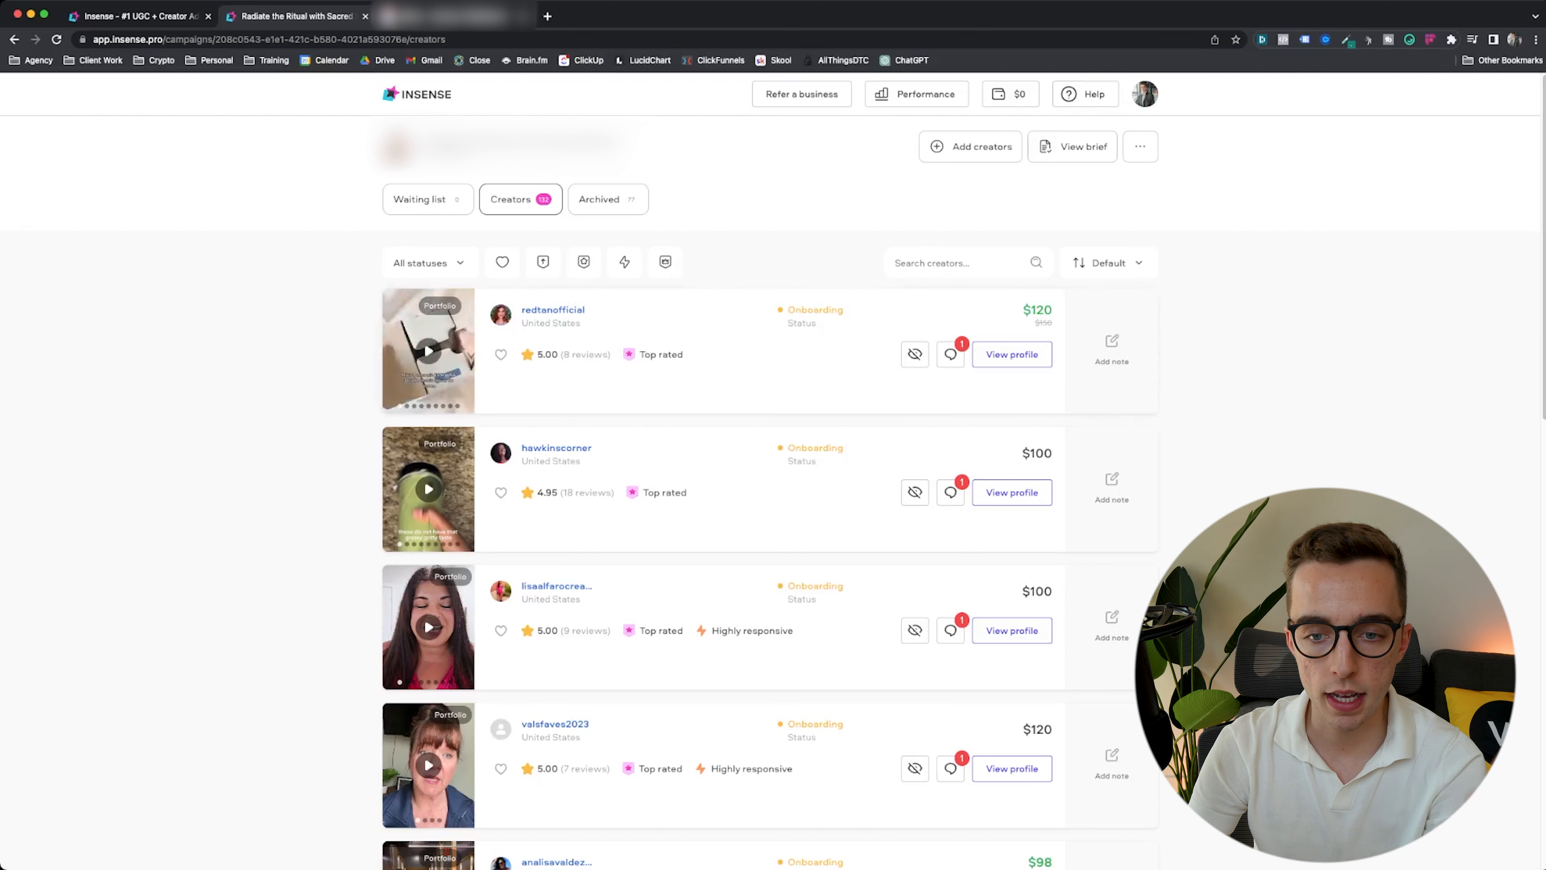
- Expand the creator status filter on the campaign's Creators tab
{"action": "left_click", "coordinate": [424, 262]}
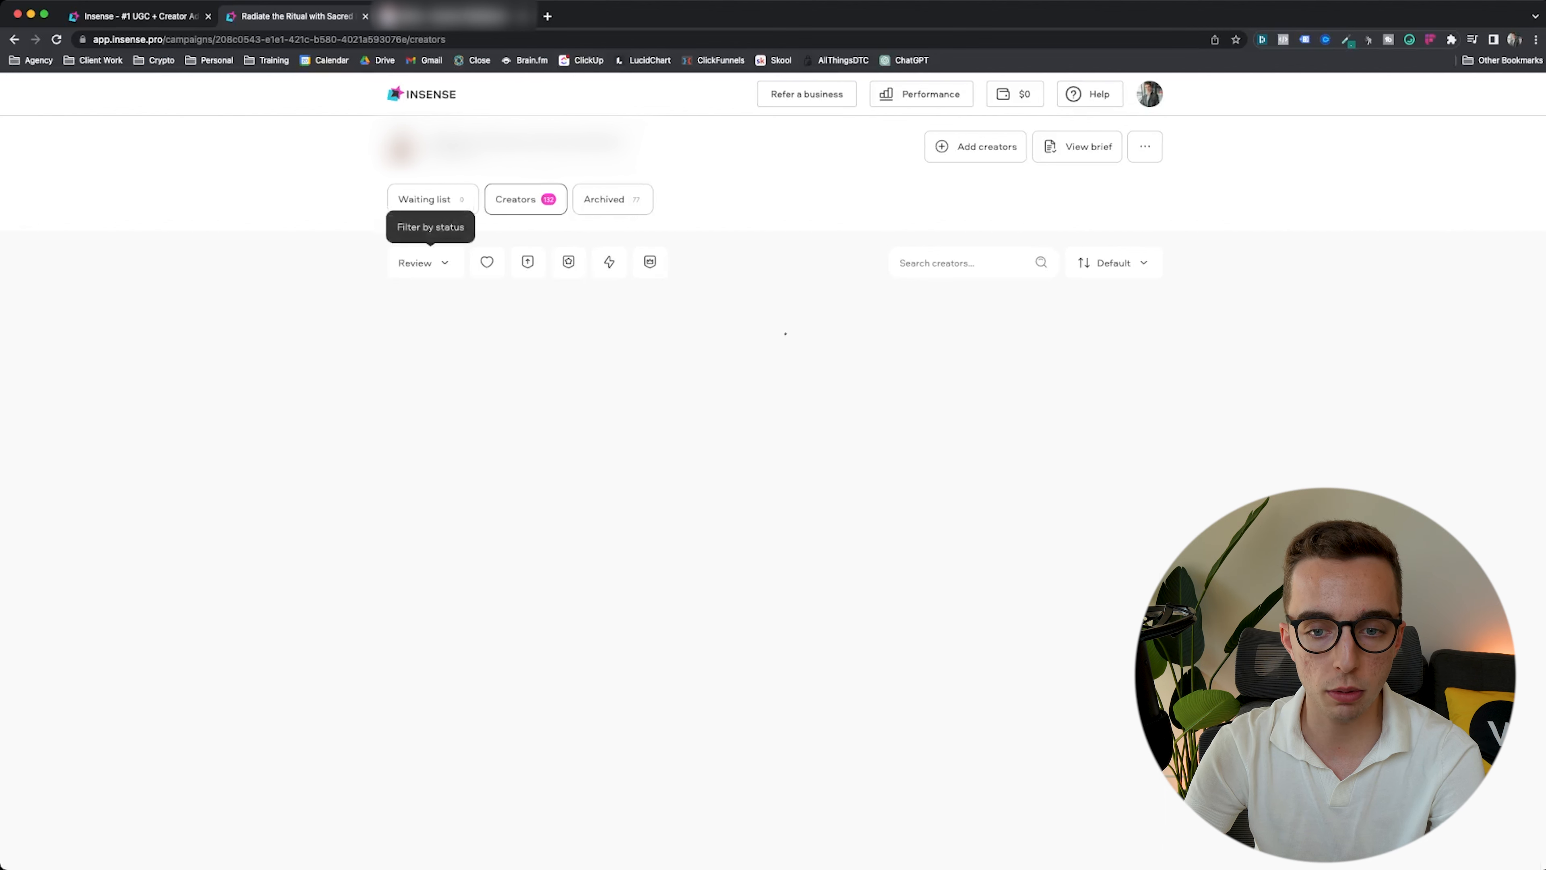
- Filter the creators list by Content creation, Completed, Not interested and finally Onboarding status
{"action": "left_click", "coordinate": [418, 263]}
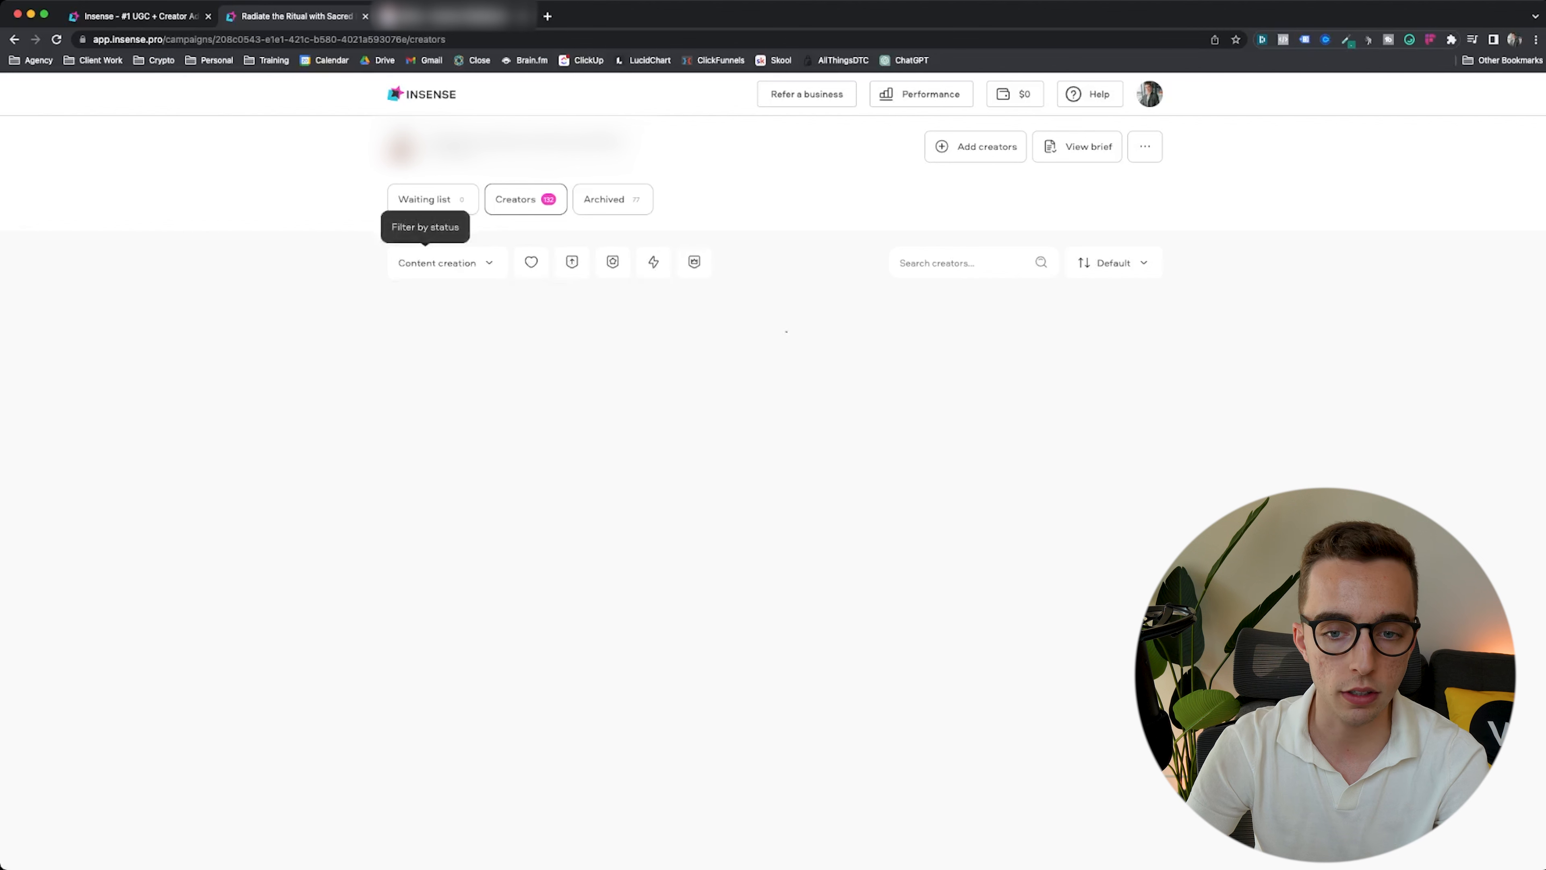
{"action": "left_click", "coordinate": [438, 263]}
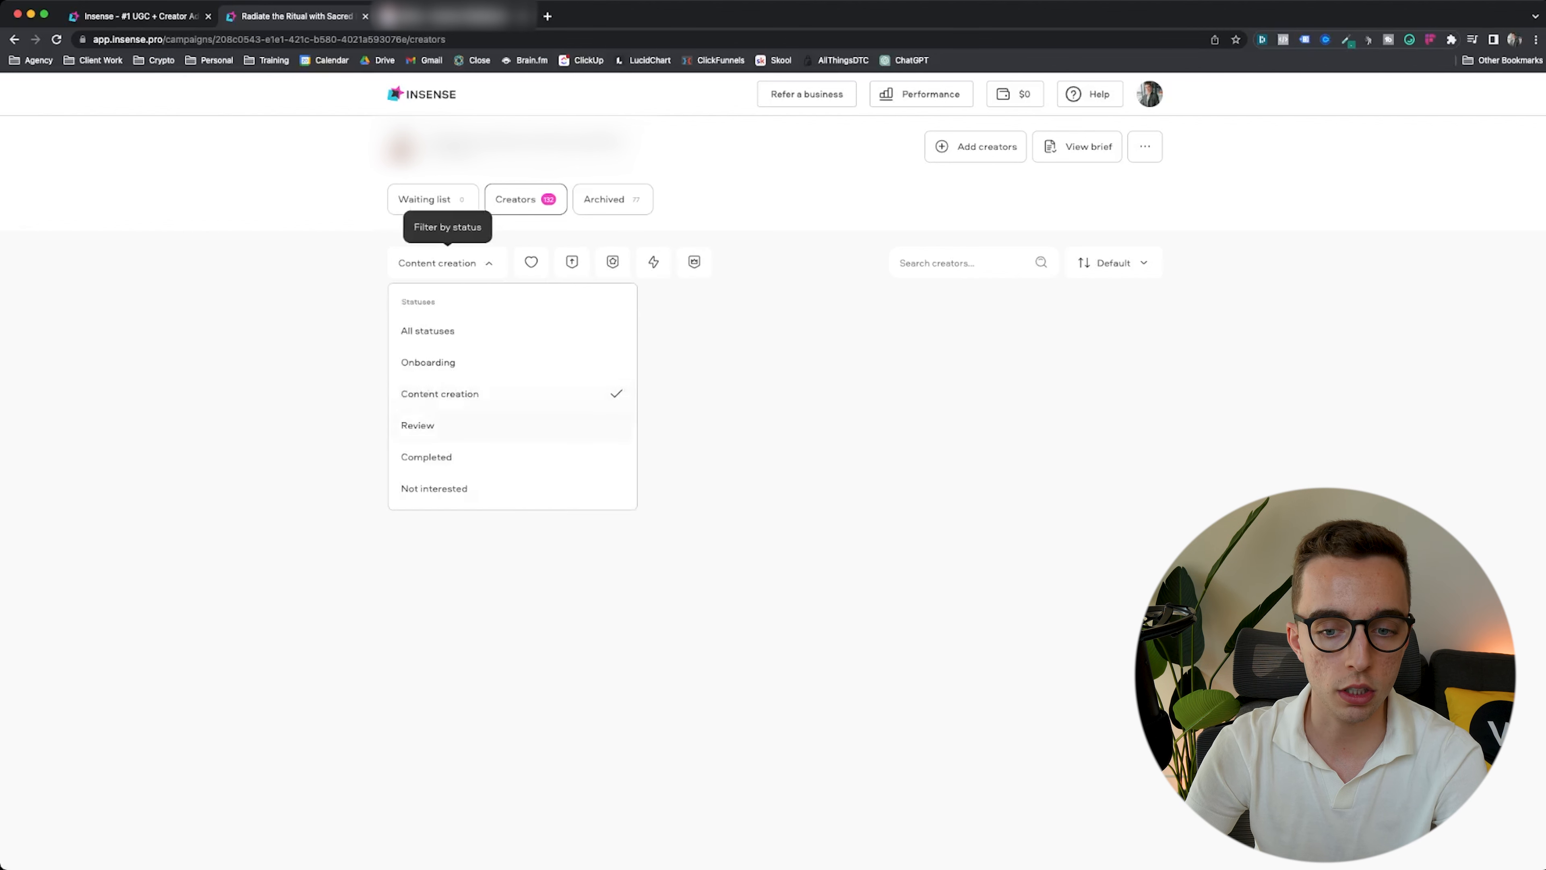
{"action": "left_click", "coordinate": [427, 457]}
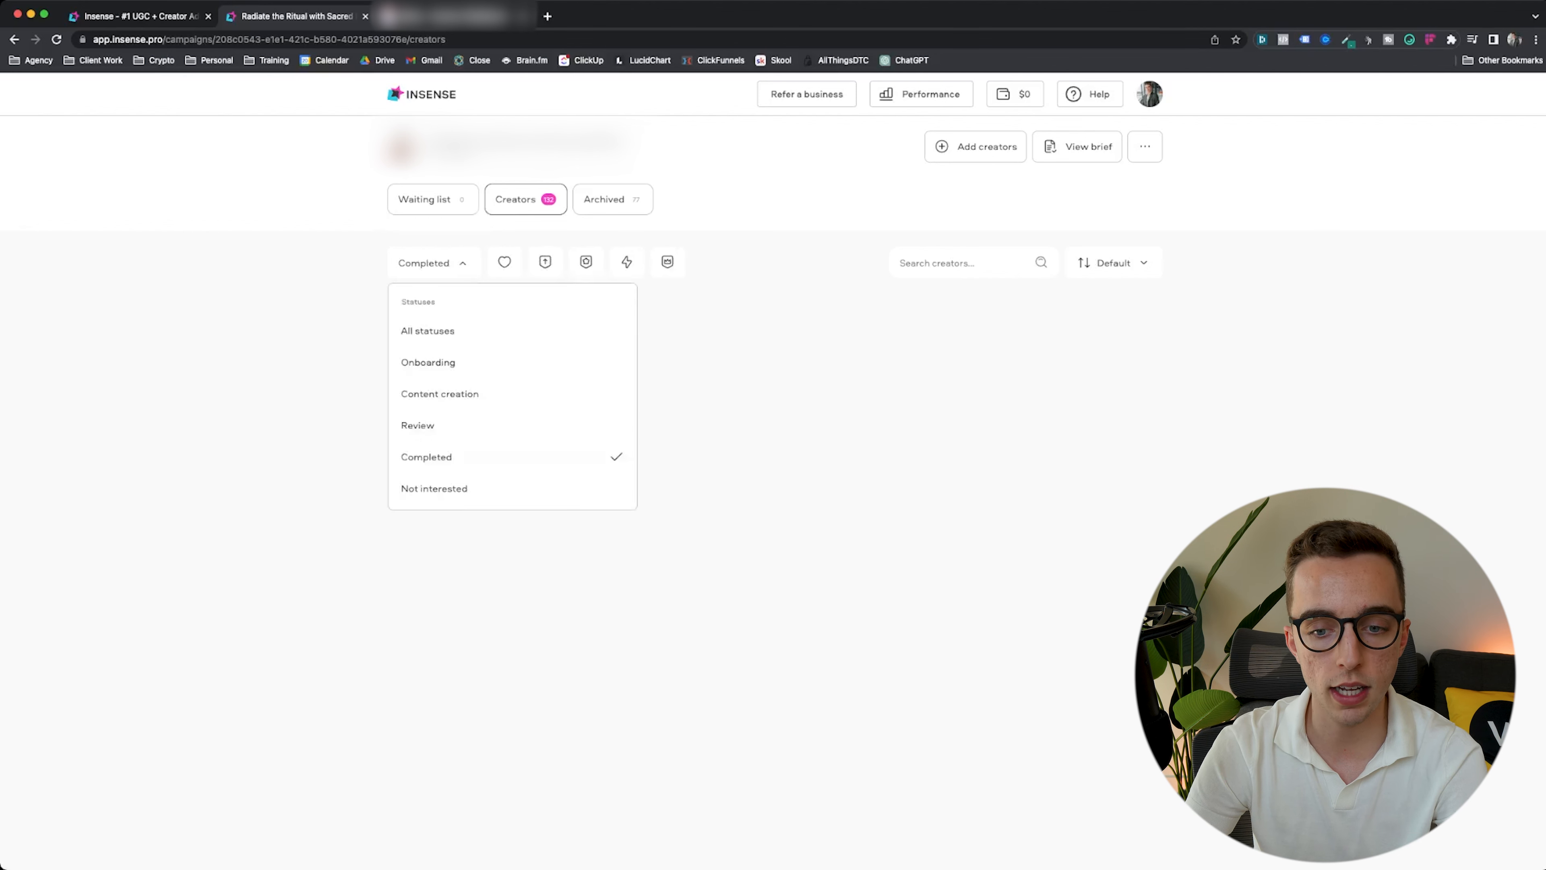
{"action": "mouse_move", "coordinate": [424, 263]}
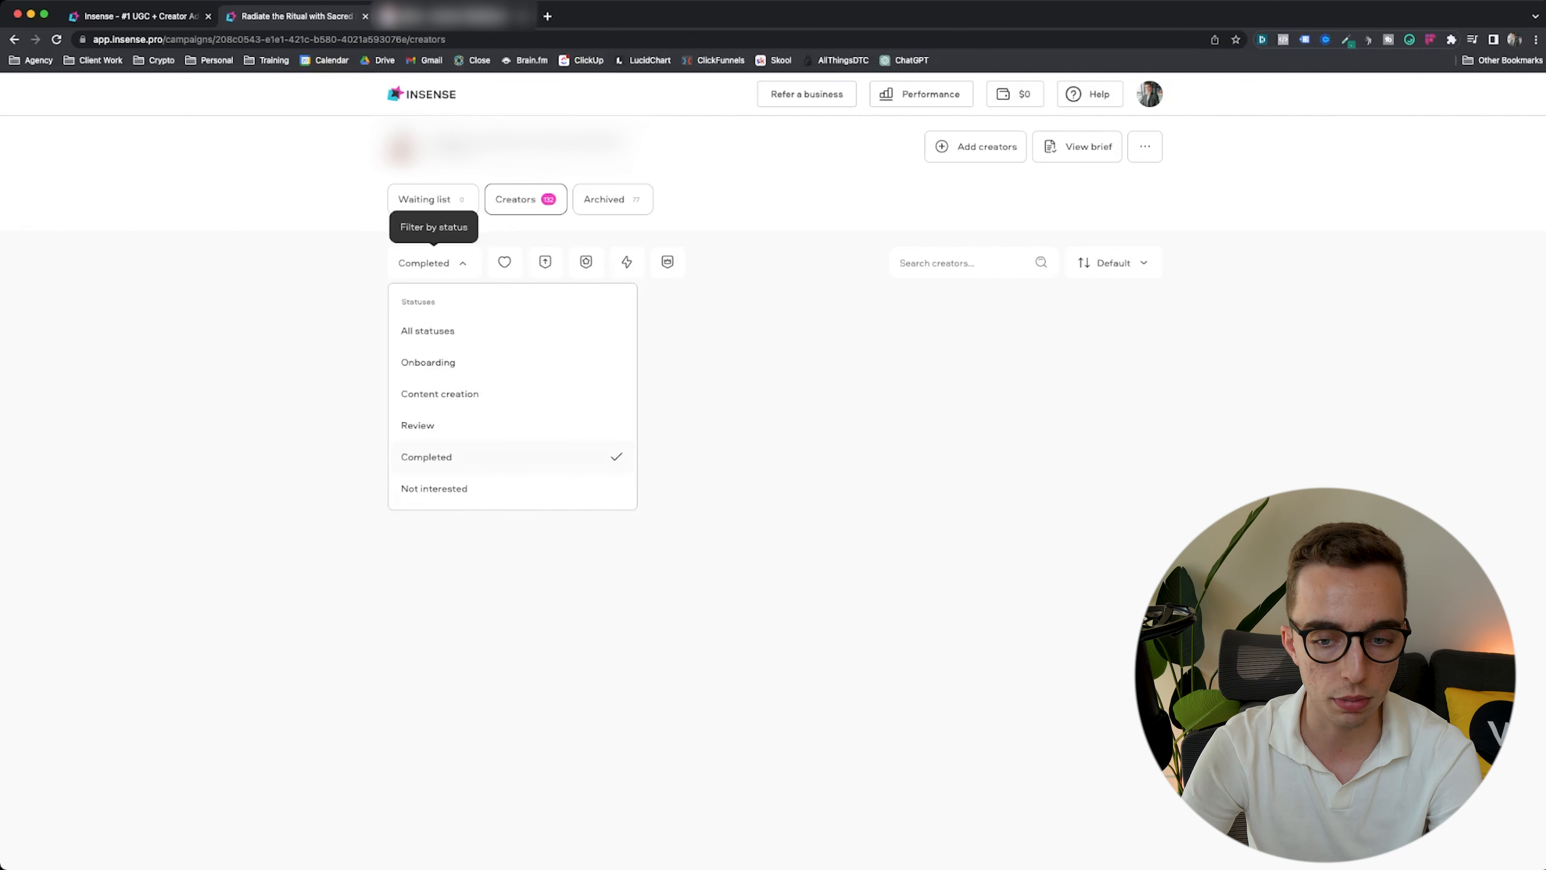
{"action": "left_click", "coordinate": [434, 488]}
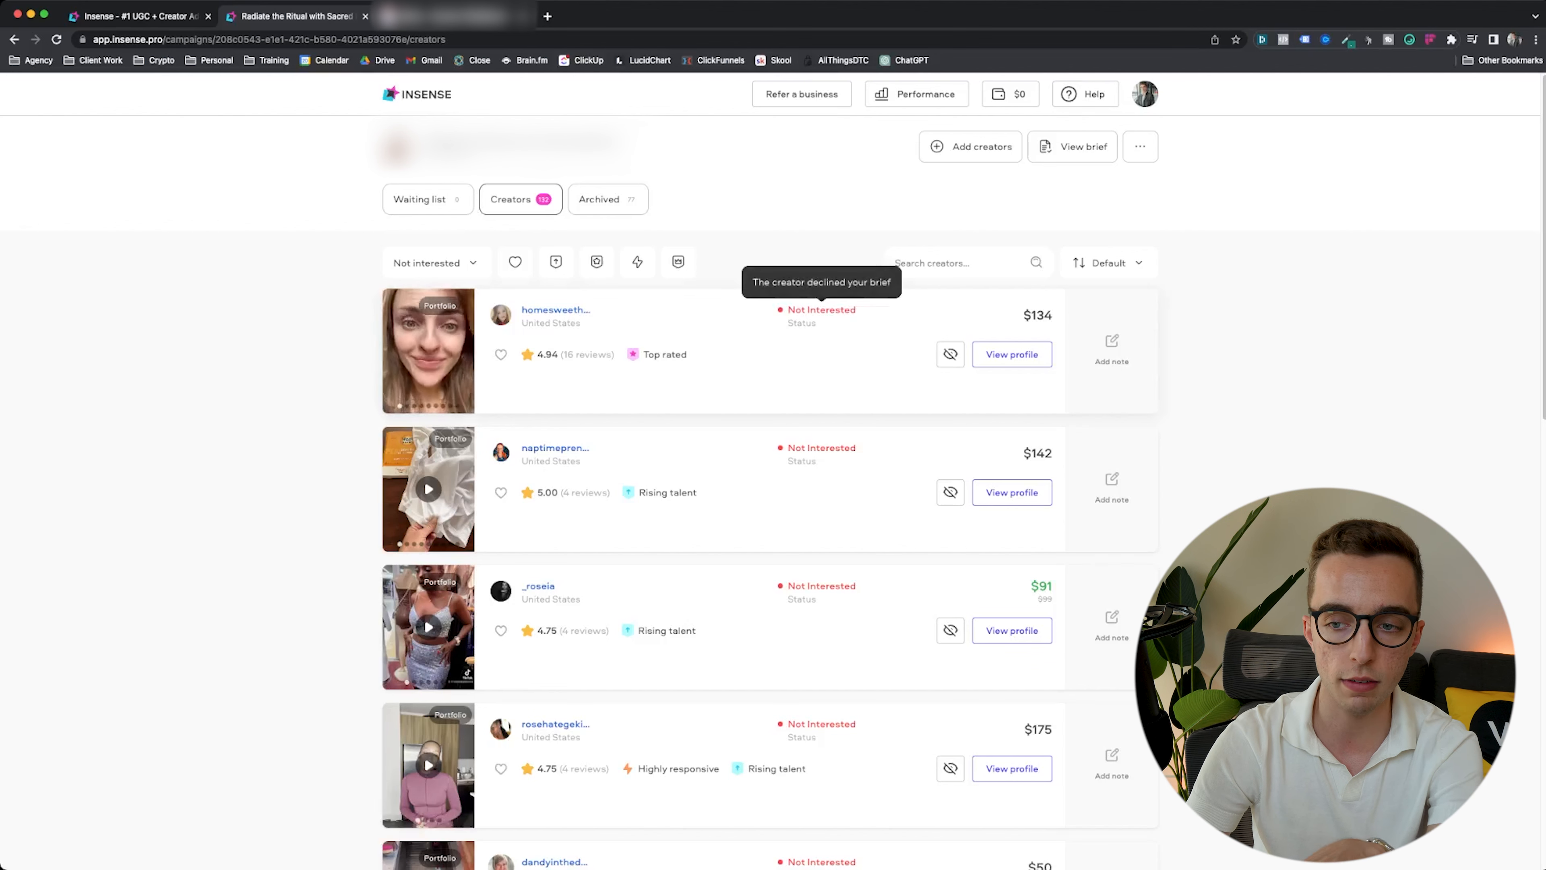
{"action": "left_click", "coordinate": [429, 263]}
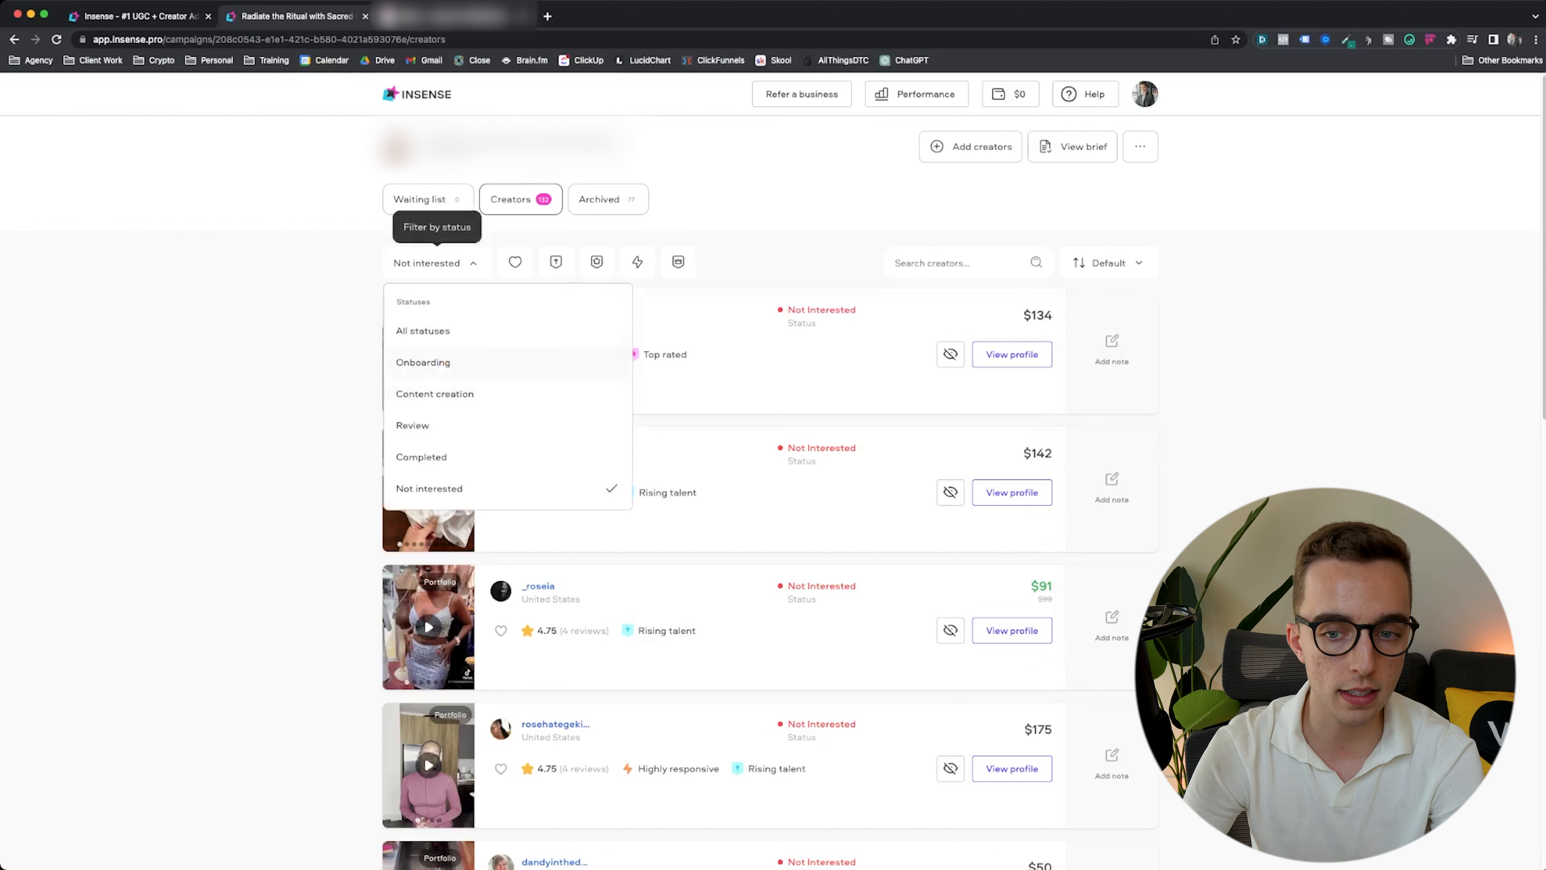
{"action": "left_click", "coordinate": [422, 362]}
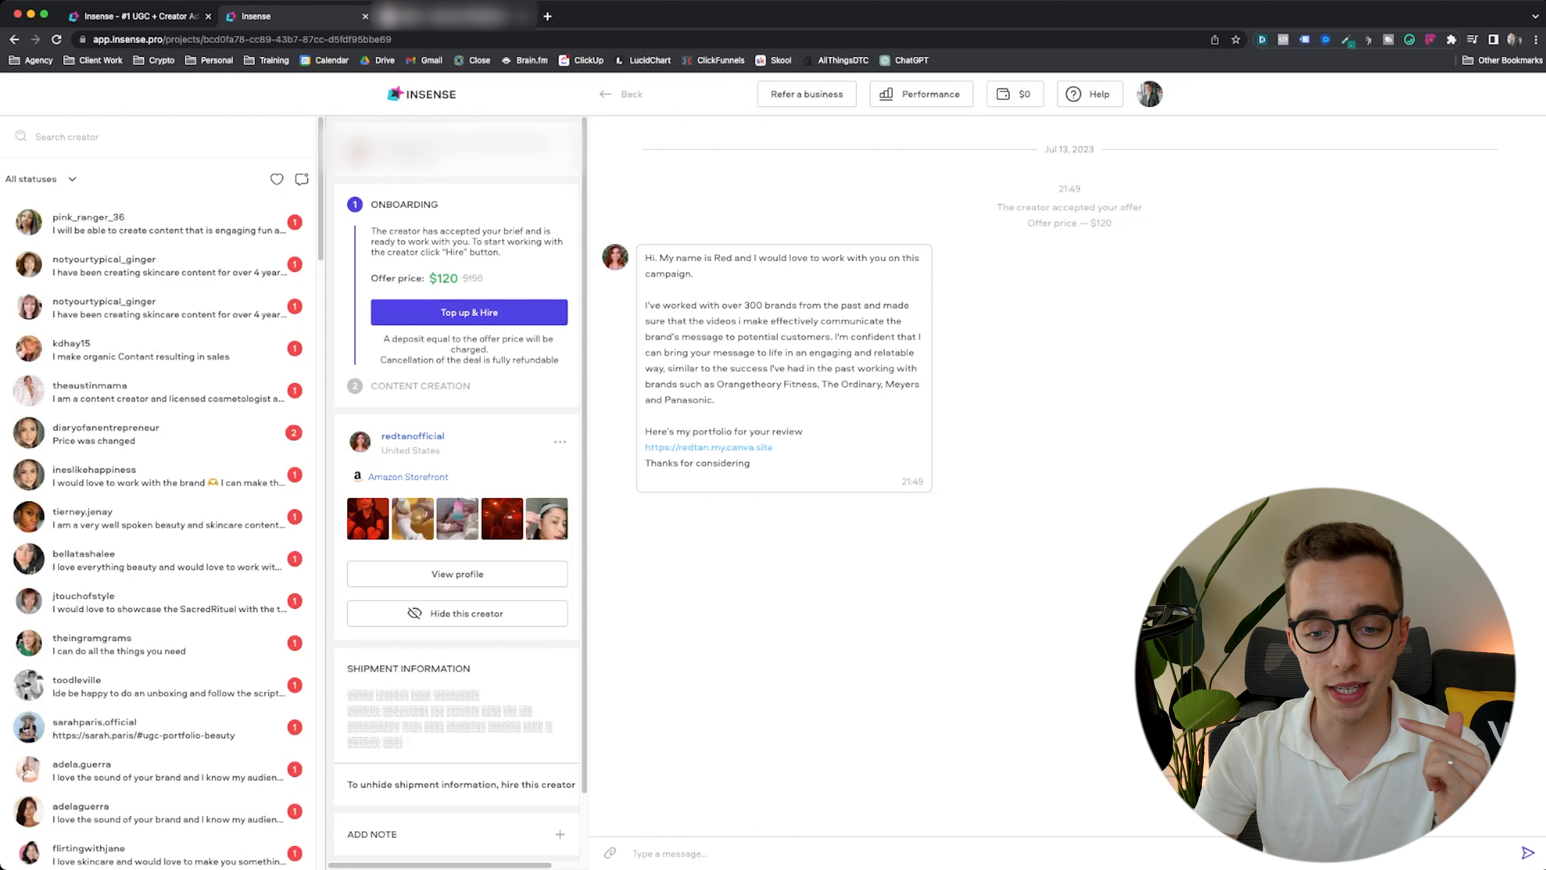
{"action": "mouse_move", "coordinate": [456, 612]}
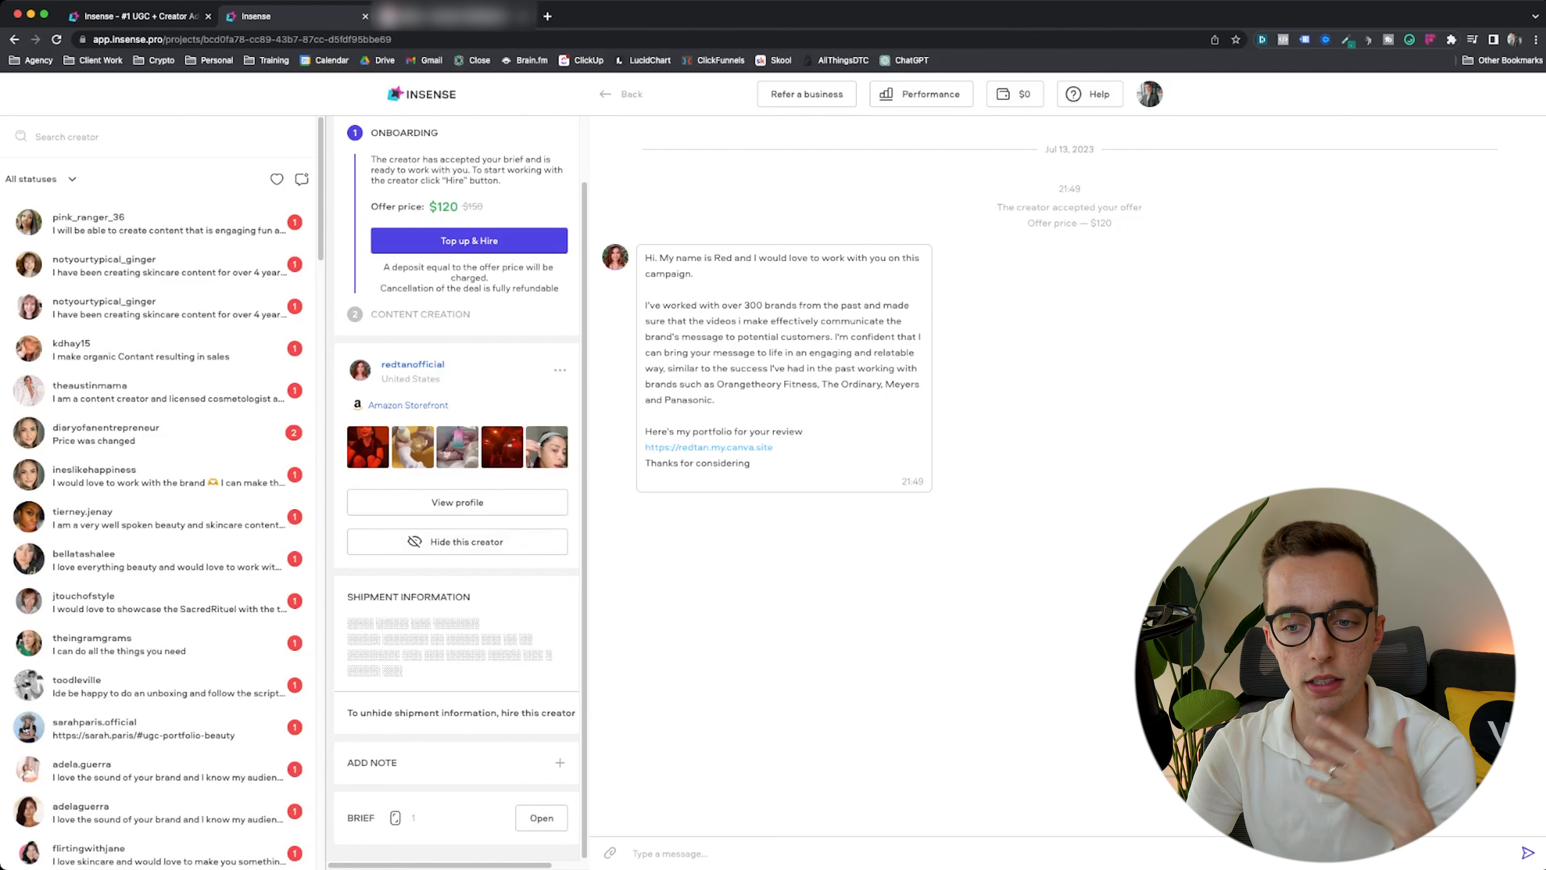
- Switch from the creator chat to the ClickUp Content Creators browser tab
{"action": "left_click", "coordinate": [291, 16]}
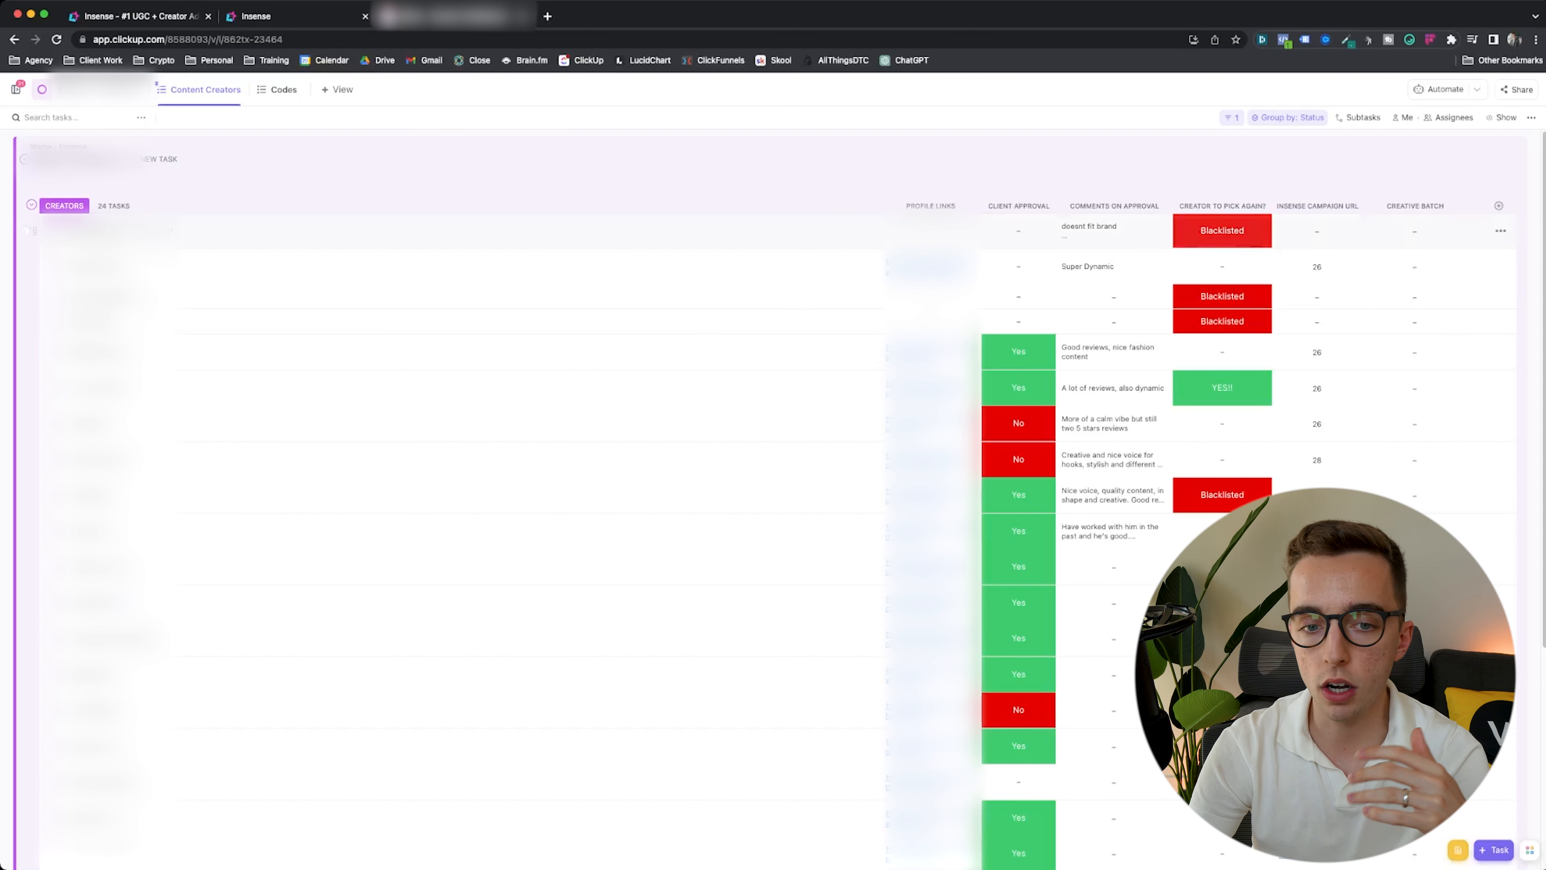
- Set a creator's 'Creator to pick again?' field from its YES!/Not really/Blacklisted options
{"action": "left_click", "coordinate": [1221, 266]}
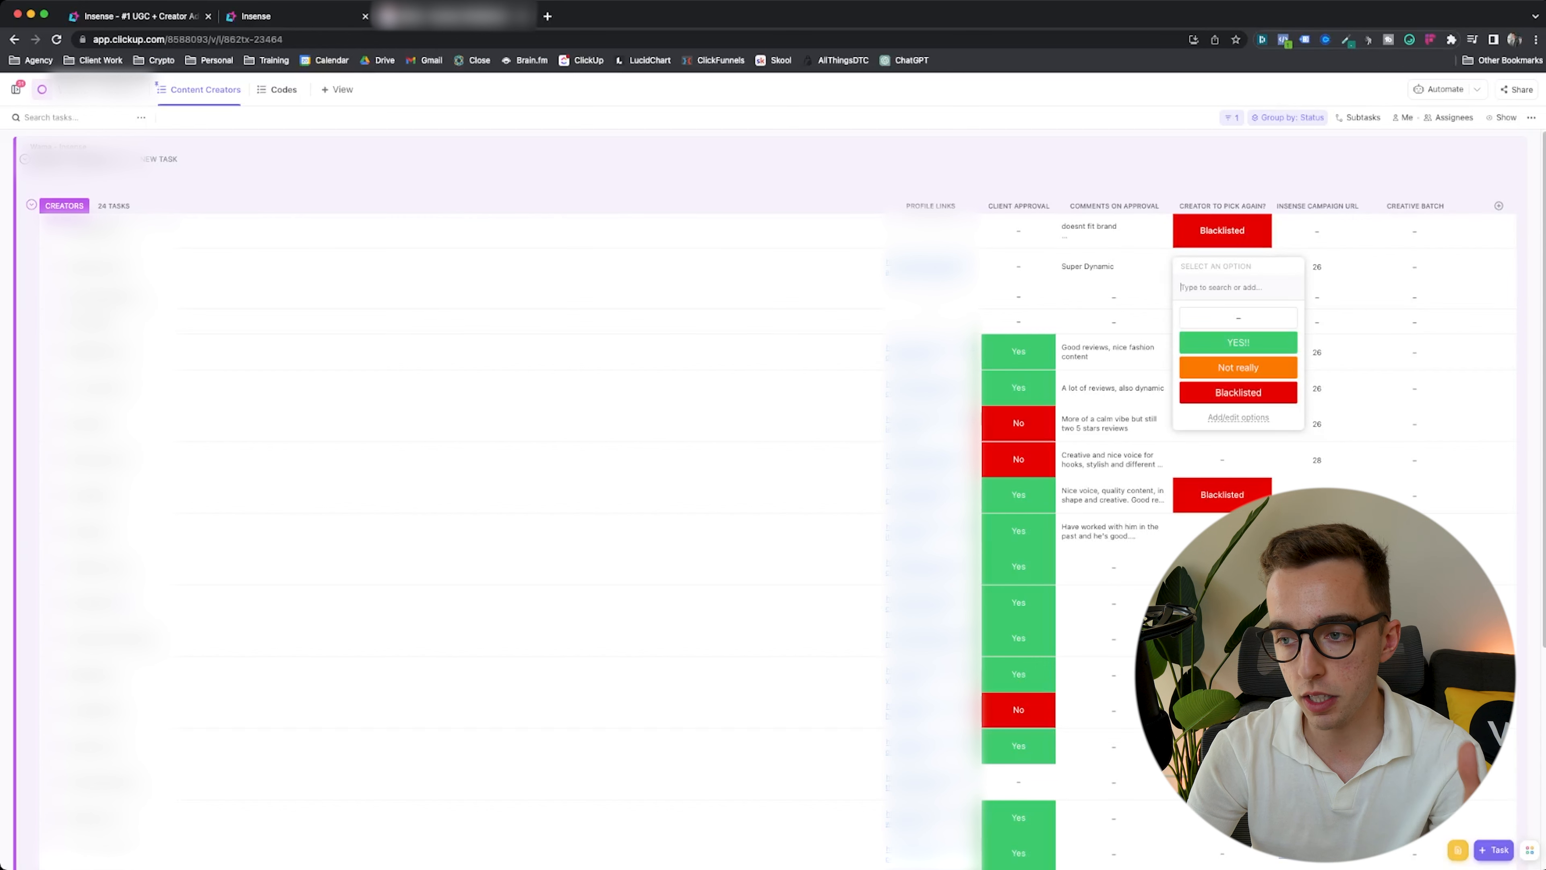
{"action": "left_click", "coordinate": [1238, 343]}
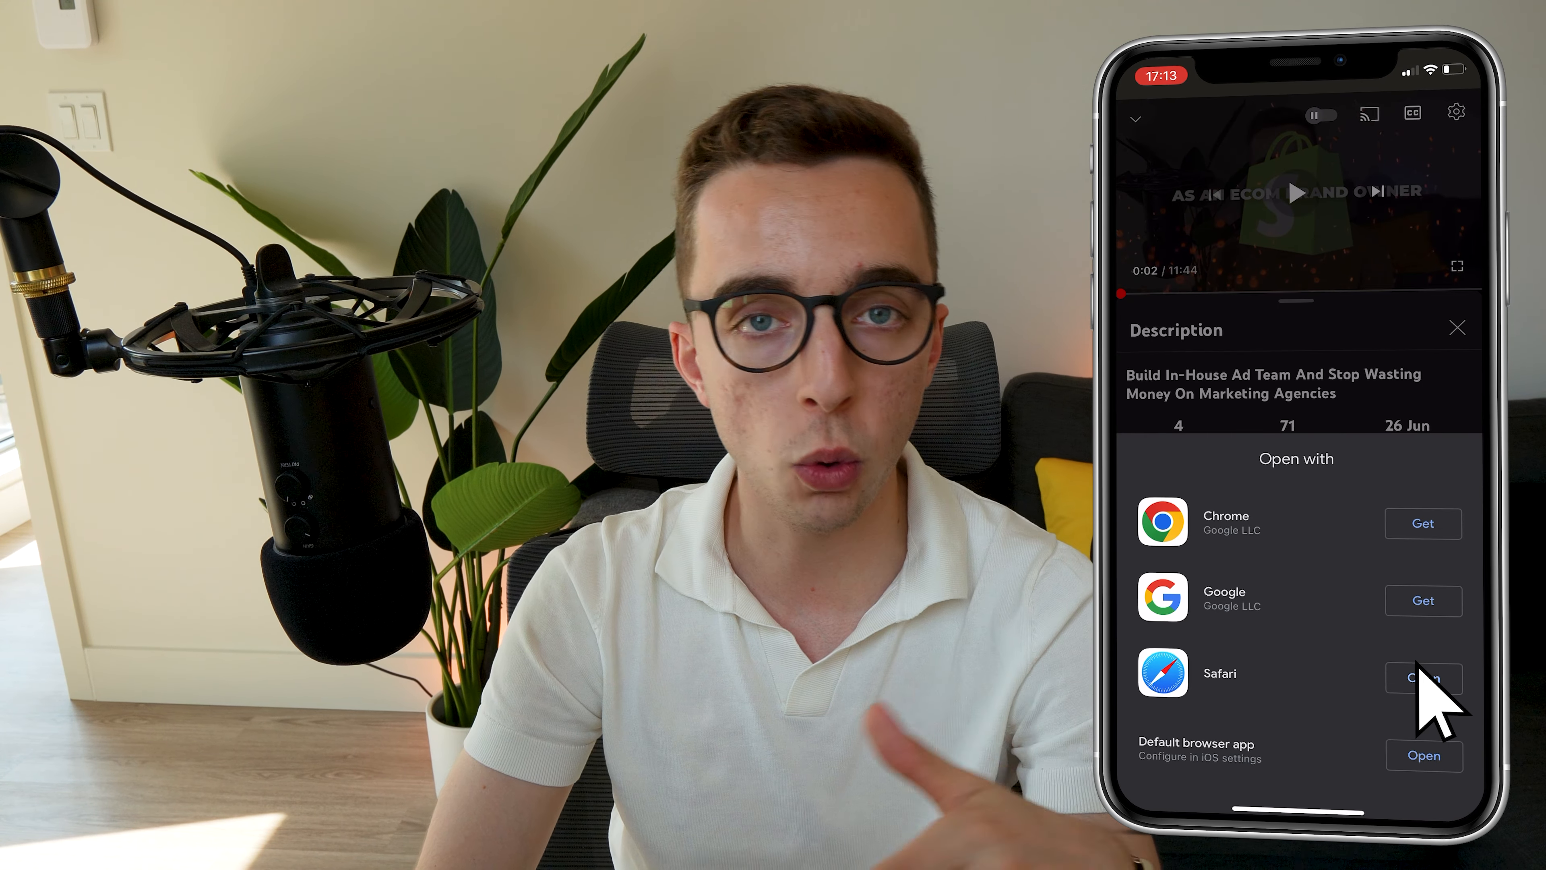
- Submit the Skool sign-up form on the phone to reach the verification code screen
{"action": "left_click", "coordinate": [1423, 678]}
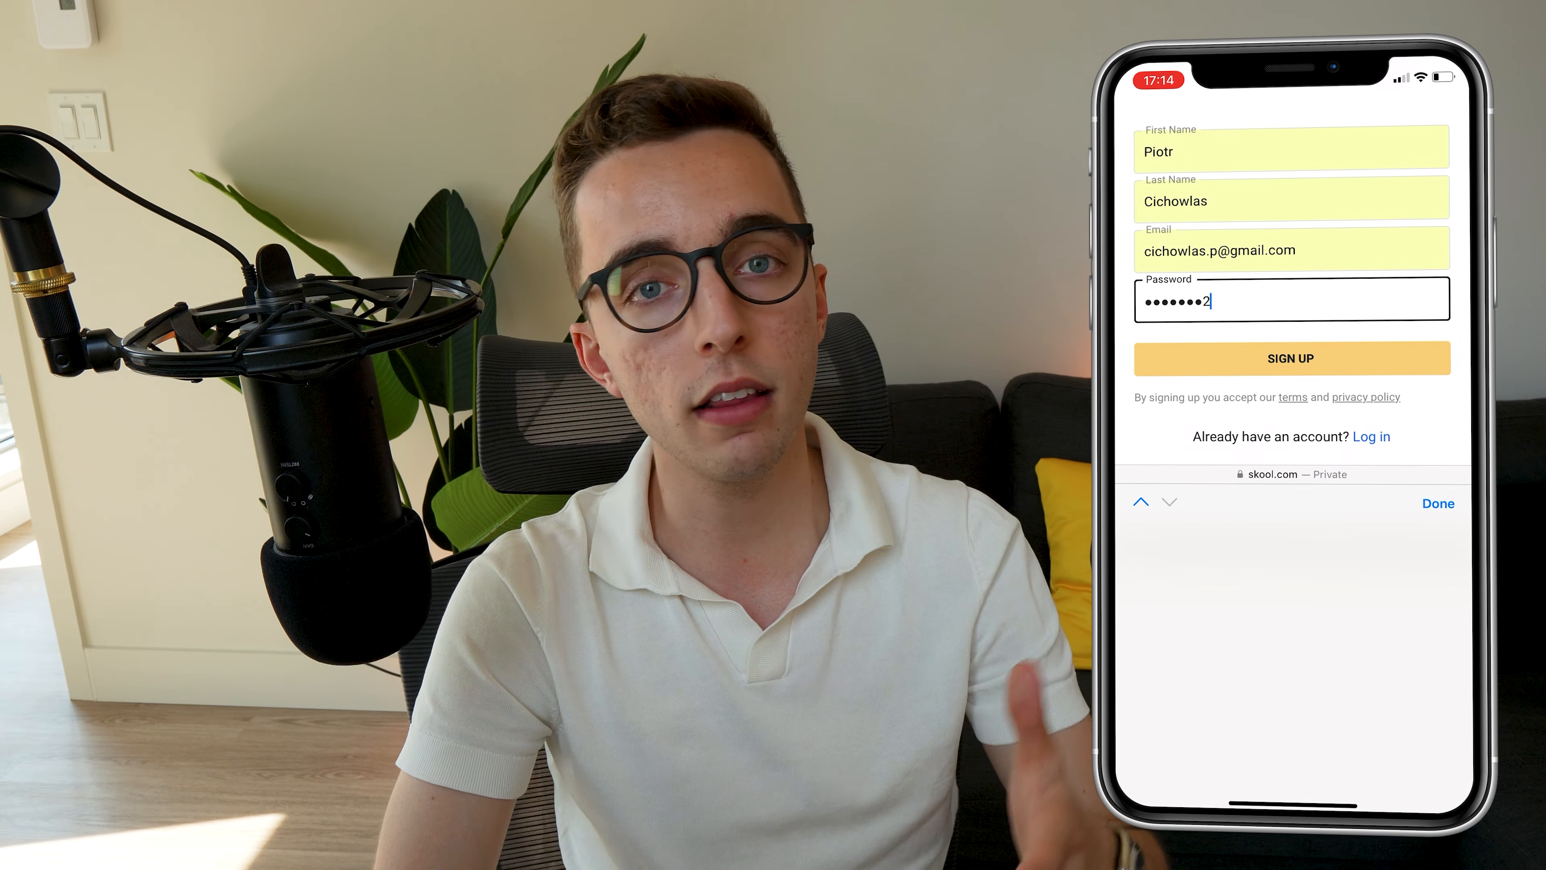
{"action": "left_click", "coordinate": [1289, 358]}
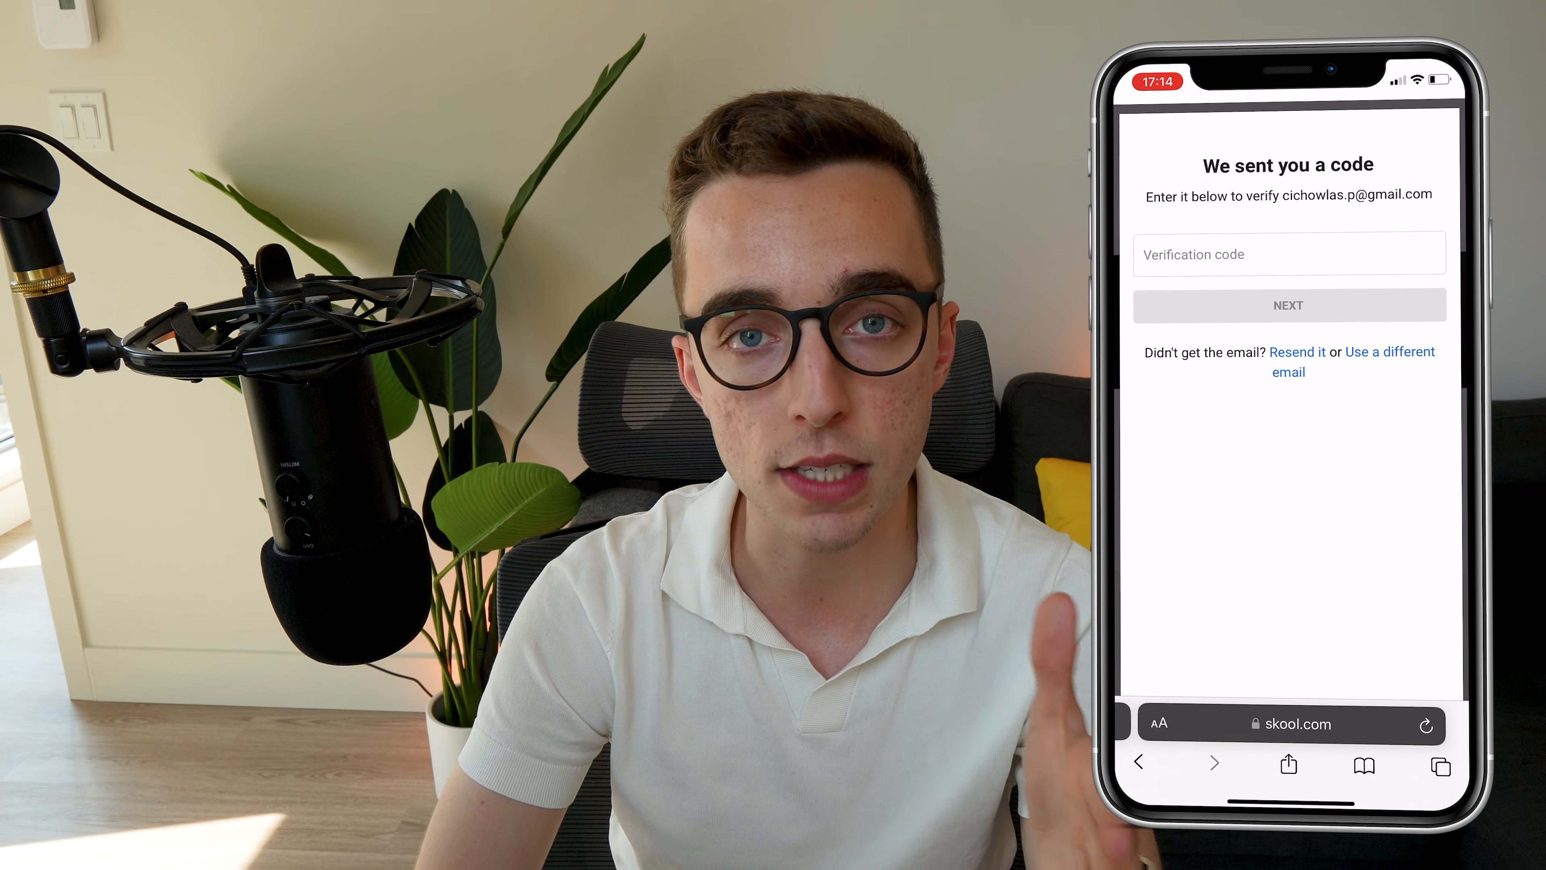